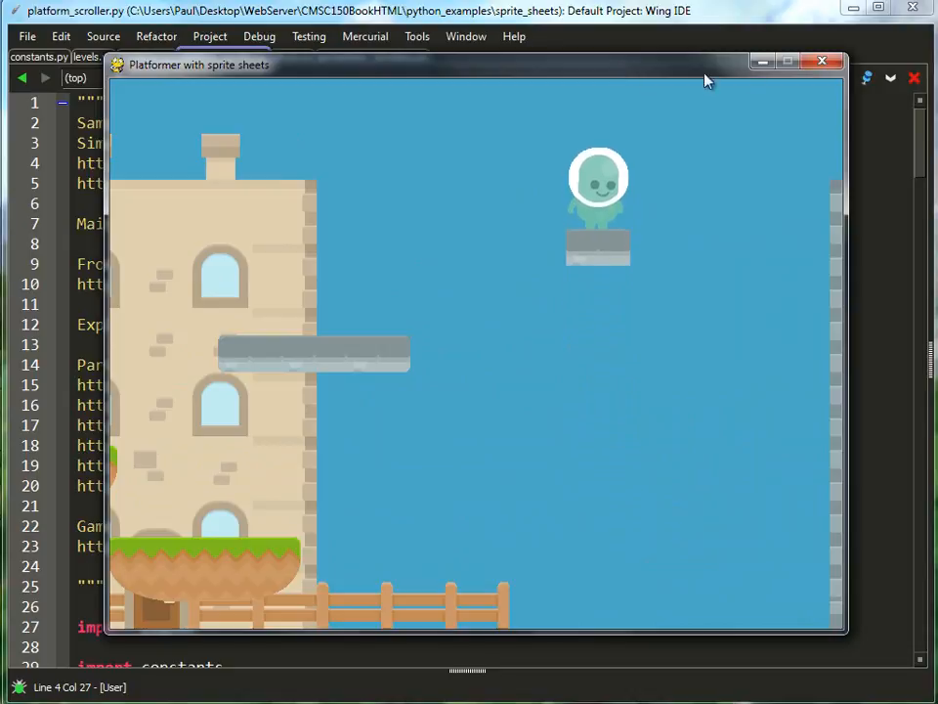
Step: Close the running 'Platformer with sprite sheets' game window to return to platform_scroller.py
click(821, 61)
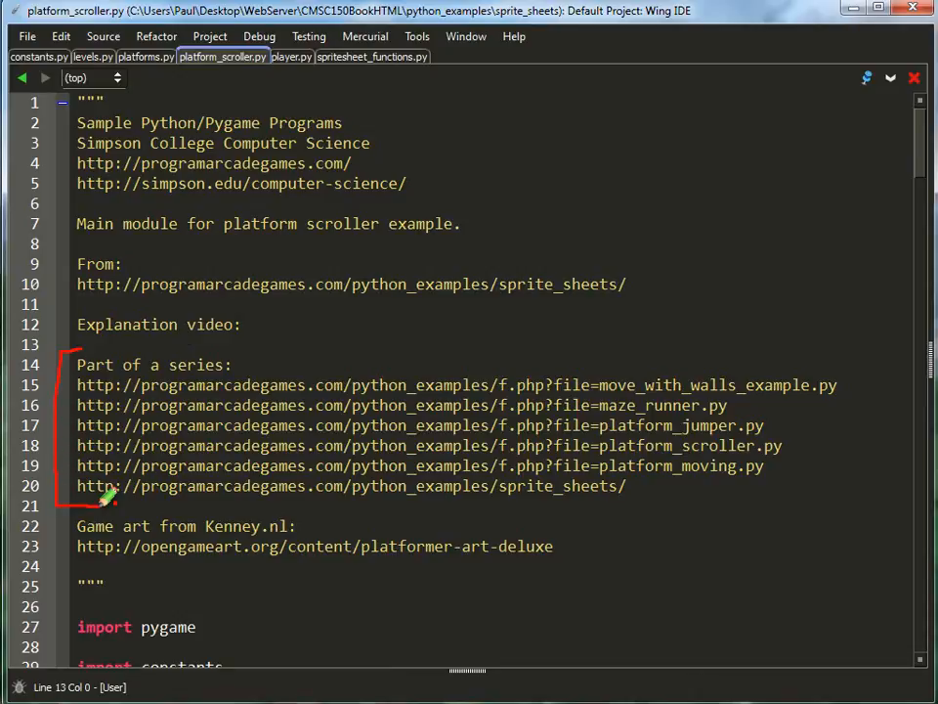
mouse_move(547, 546)
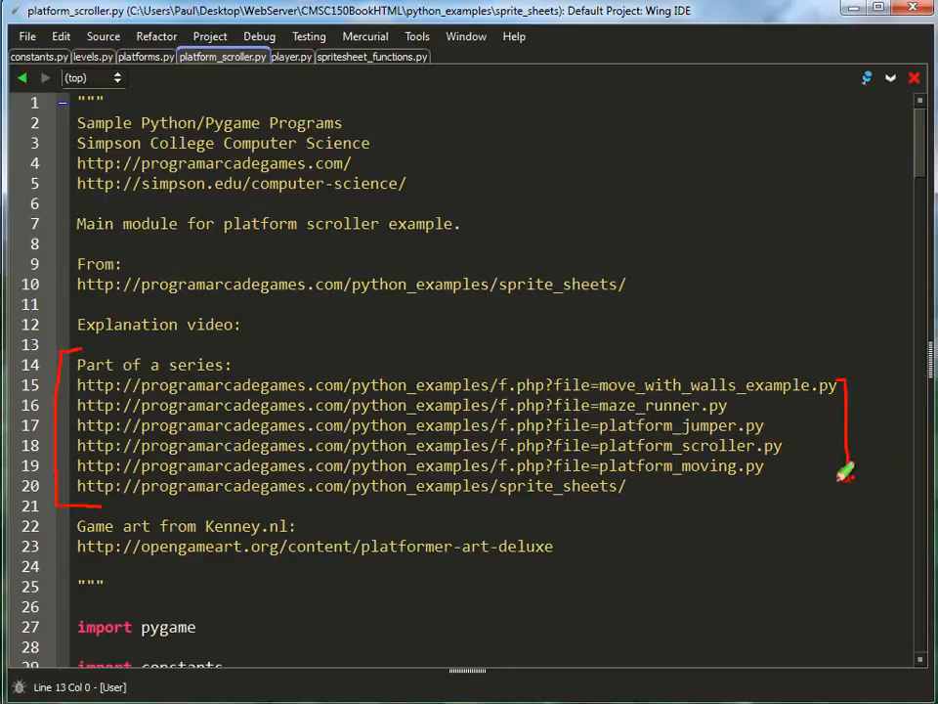
mouse_move(903, 376)
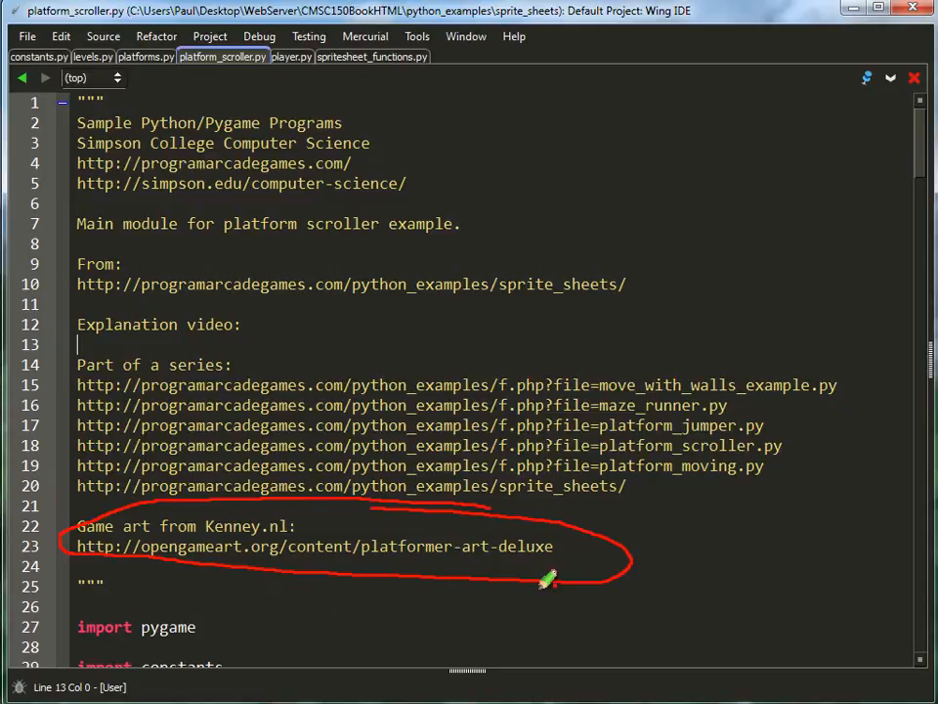
mouse_move(778, 512)
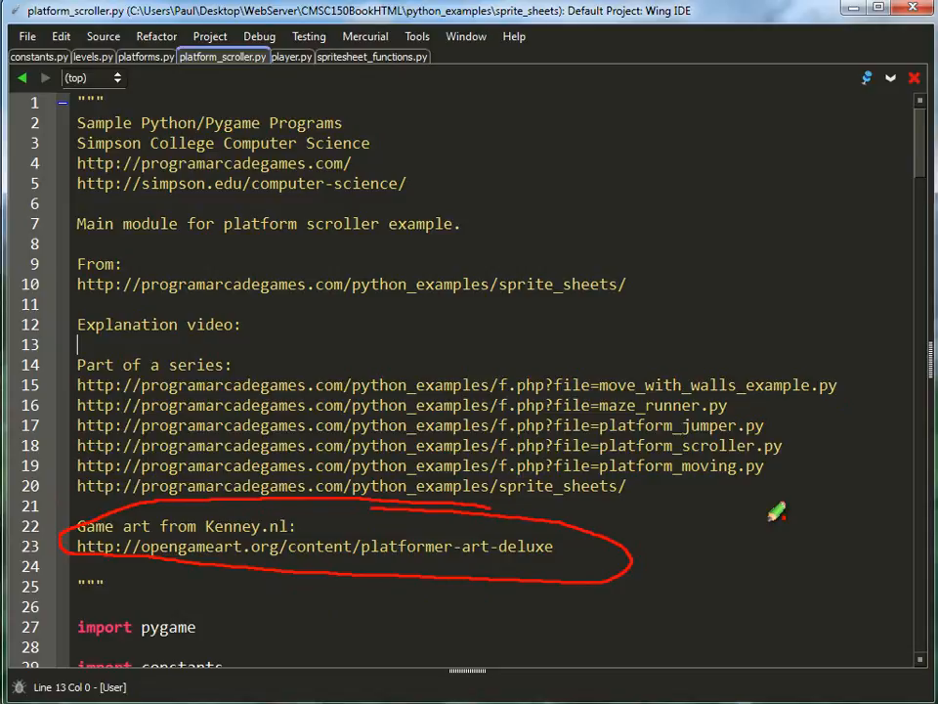
mouse_move(772, 528)
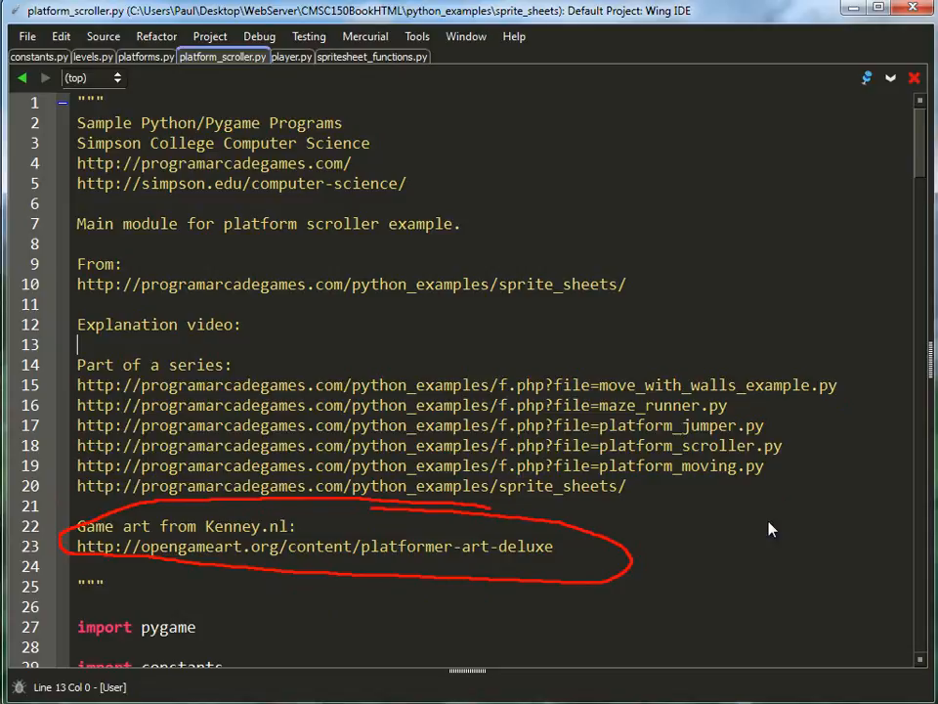
Step: Review platform_scroller.py's imports and main(), then switch to constants.py with its colours and 800 by 600 screen size
scroll(down, 3)
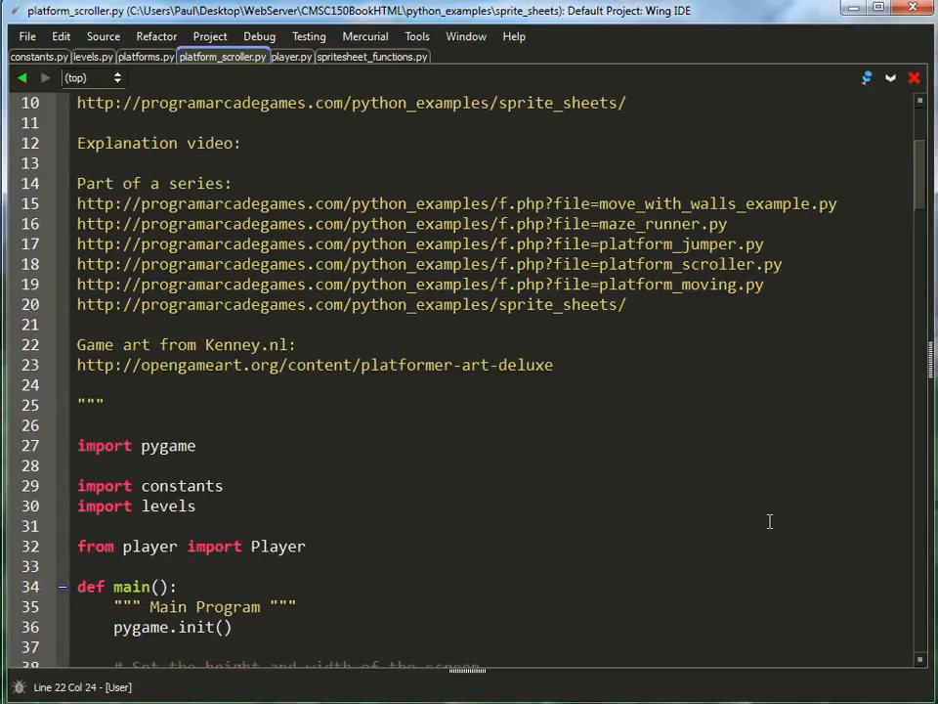
scroll(down, 3)
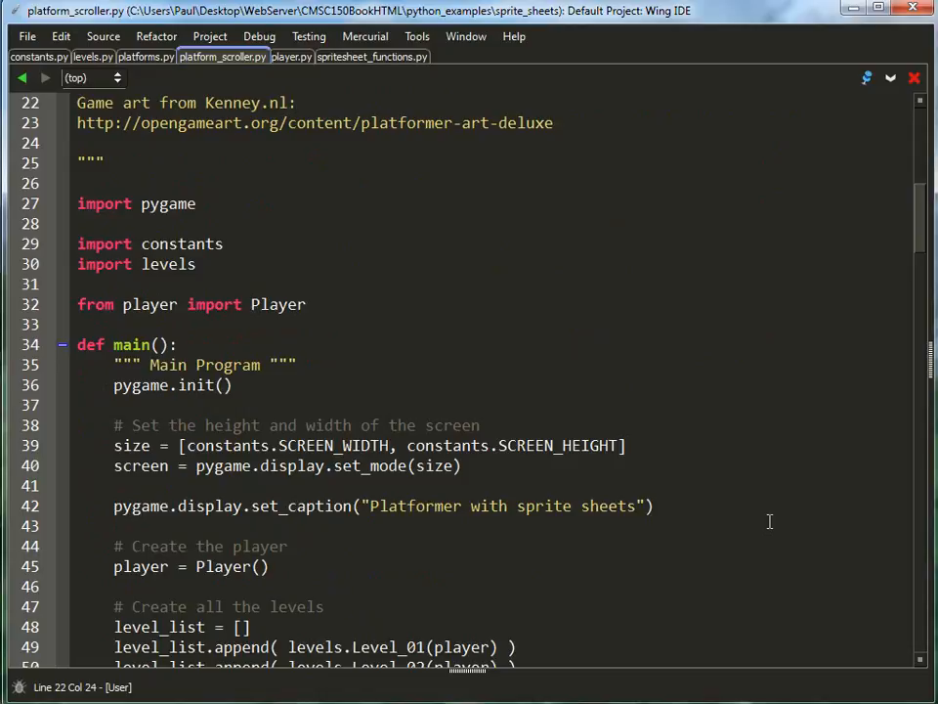
click(298, 101)
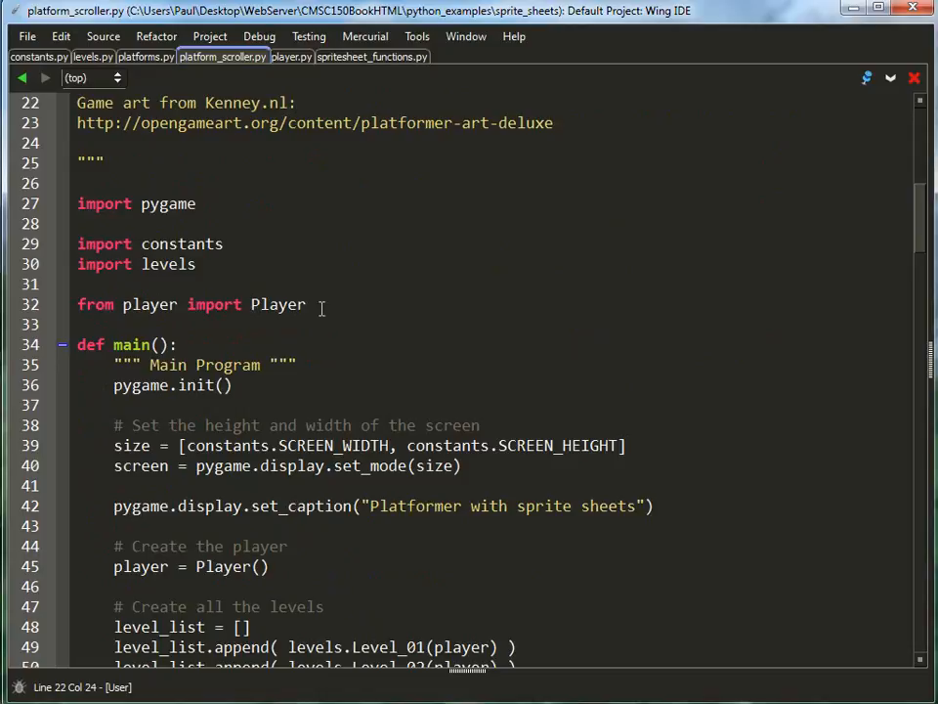
mouse_move(305, 271)
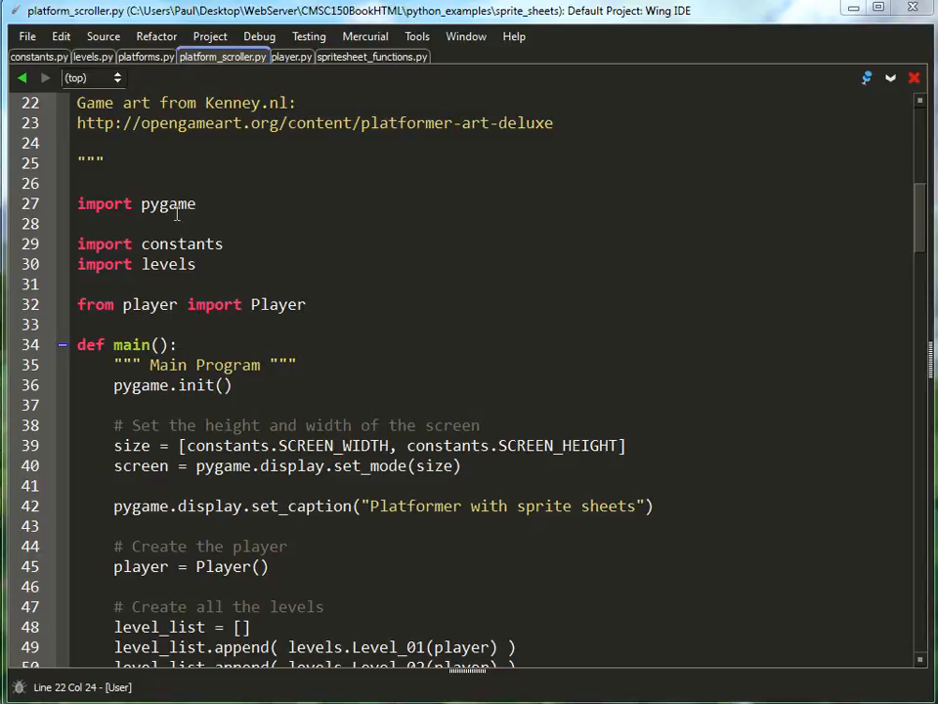
click(40, 54)
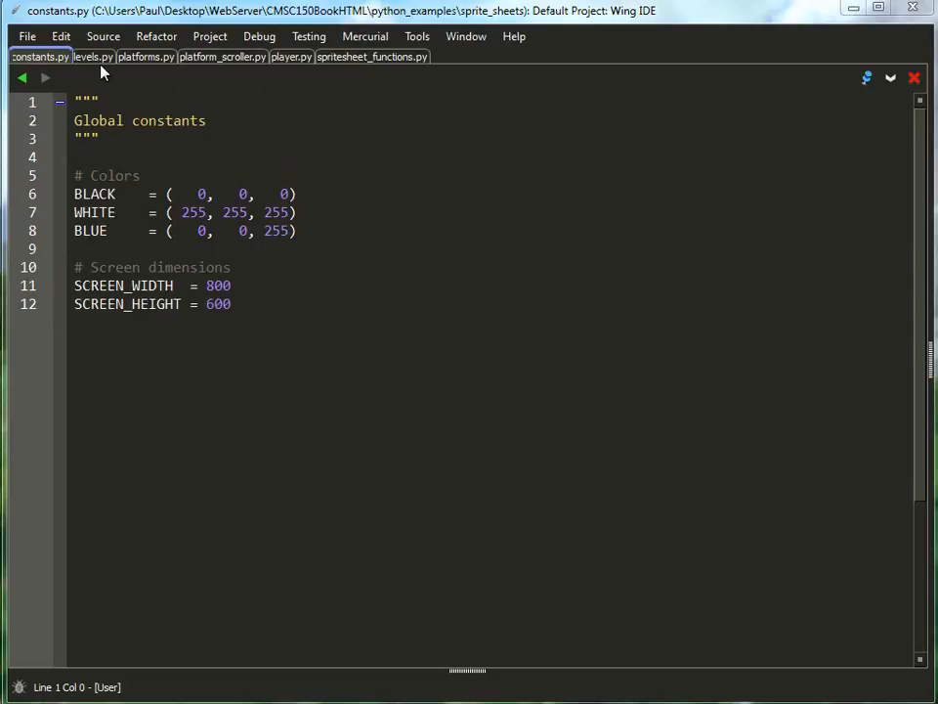
Step: Return to platform_scroller.py's imports, then switch to levels.py with its generic Level class
click(223, 55)
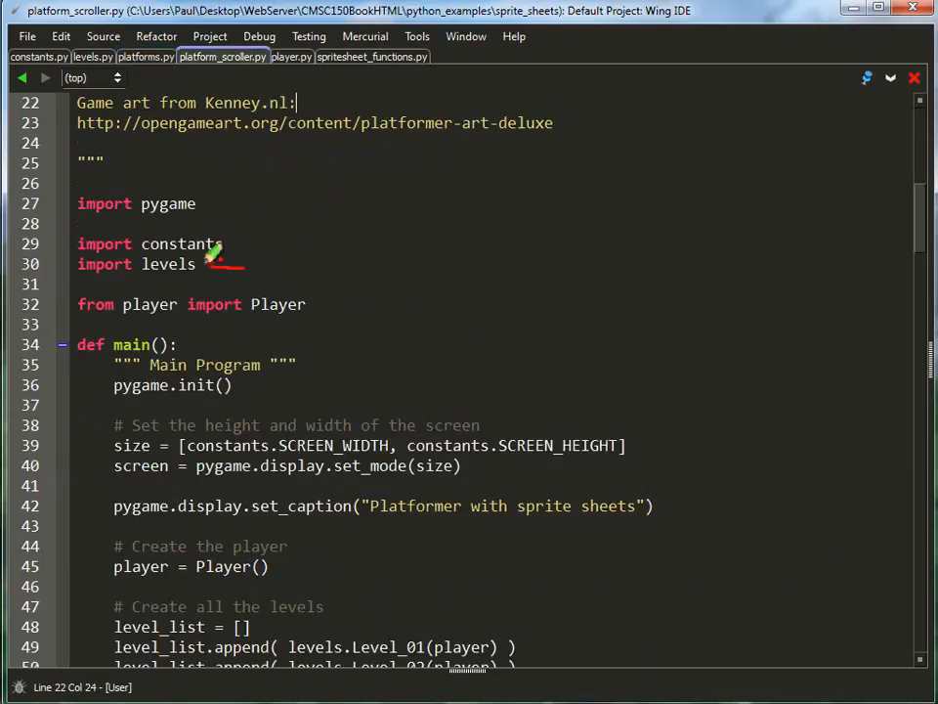
mouse_move(258, 328)
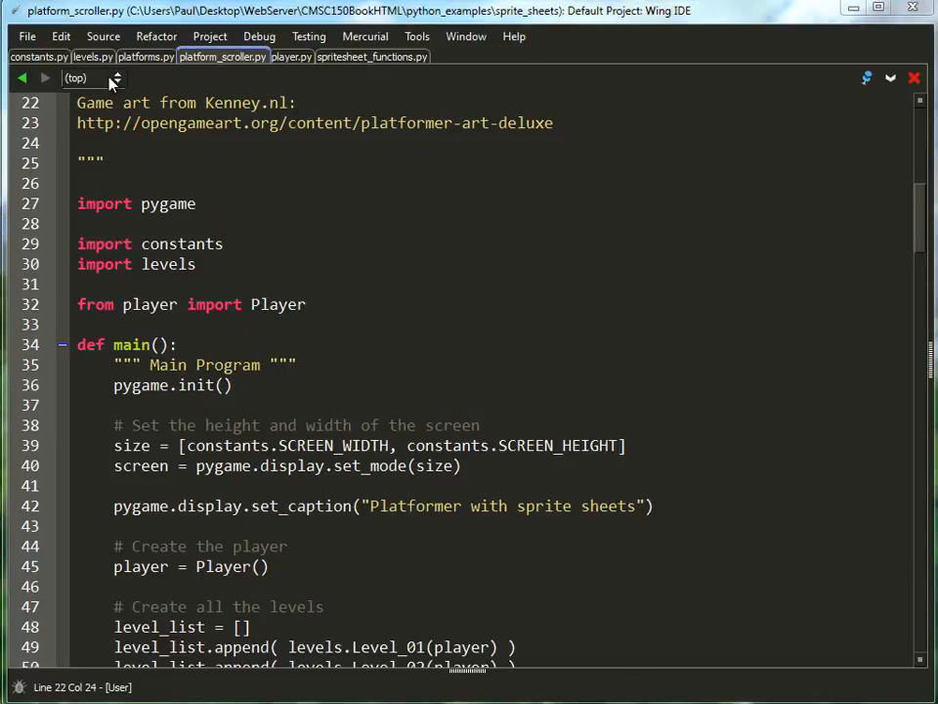
click(94, 55)
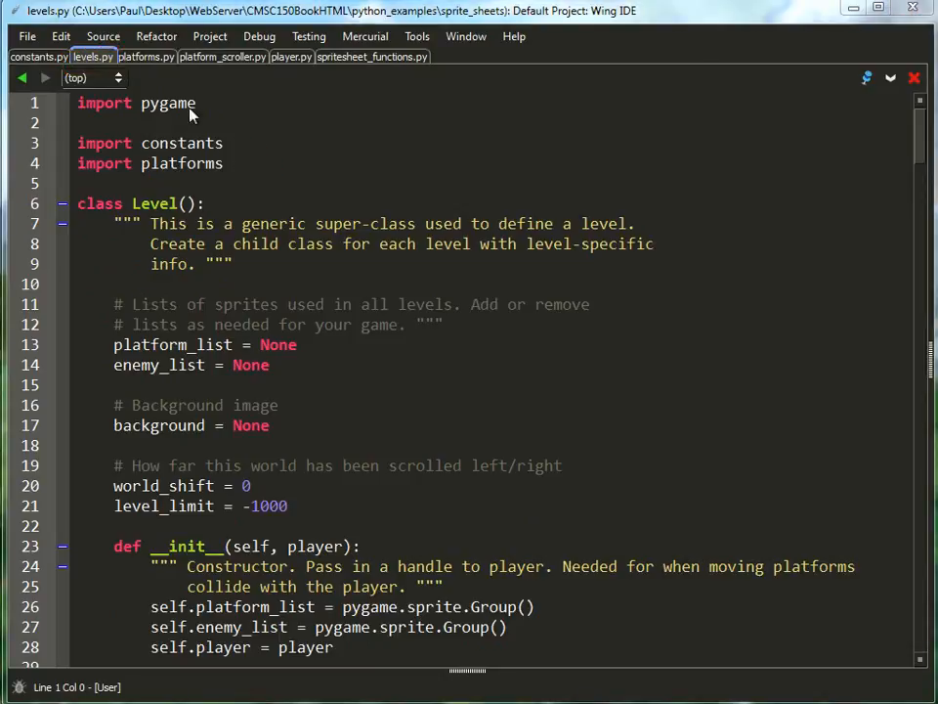
Step: Switch to platforms.py showing the grass and stone sprite coordinate constants
click(145, 55)
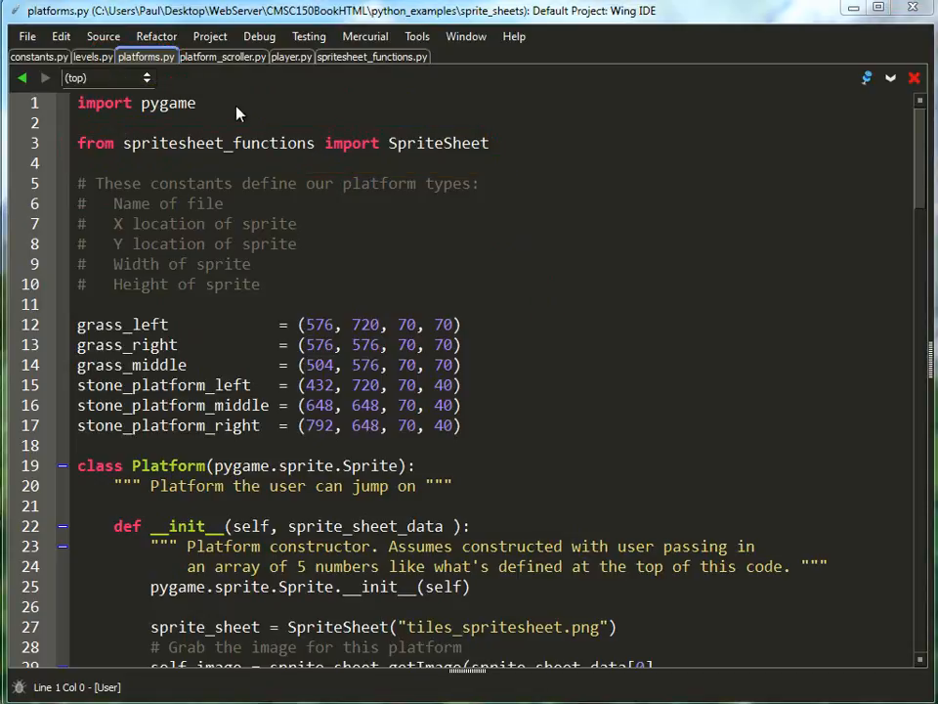
click(371, 55)
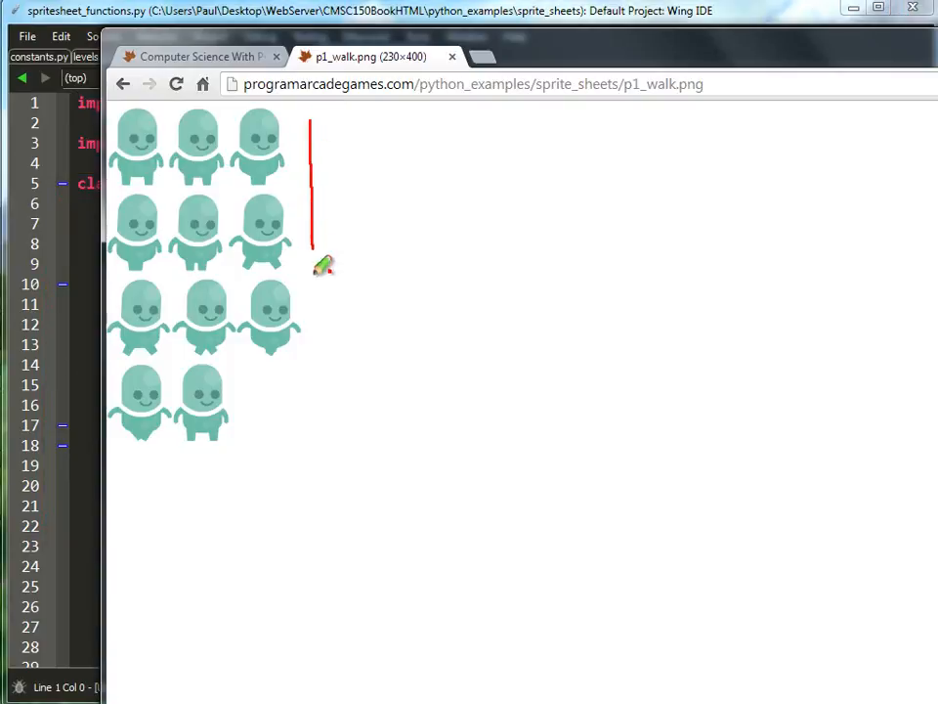
Step: Outline the p1_walk.png sprite sheet in red and draw an arrow across the top row of walking frames
drag(309, 264, 88, 368)
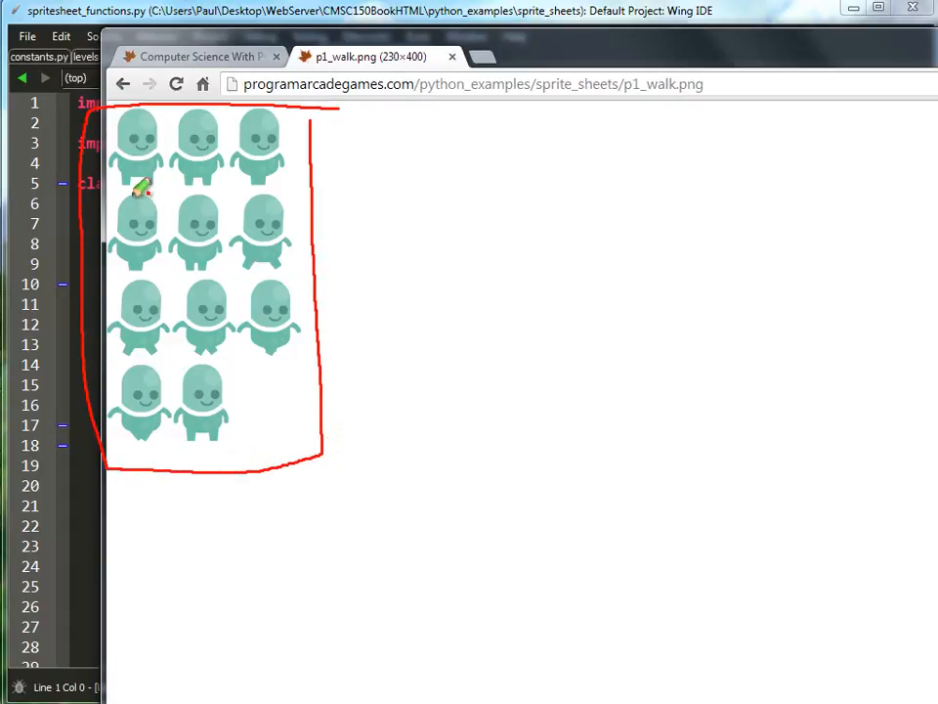
drag(127, 178, 250, 168)
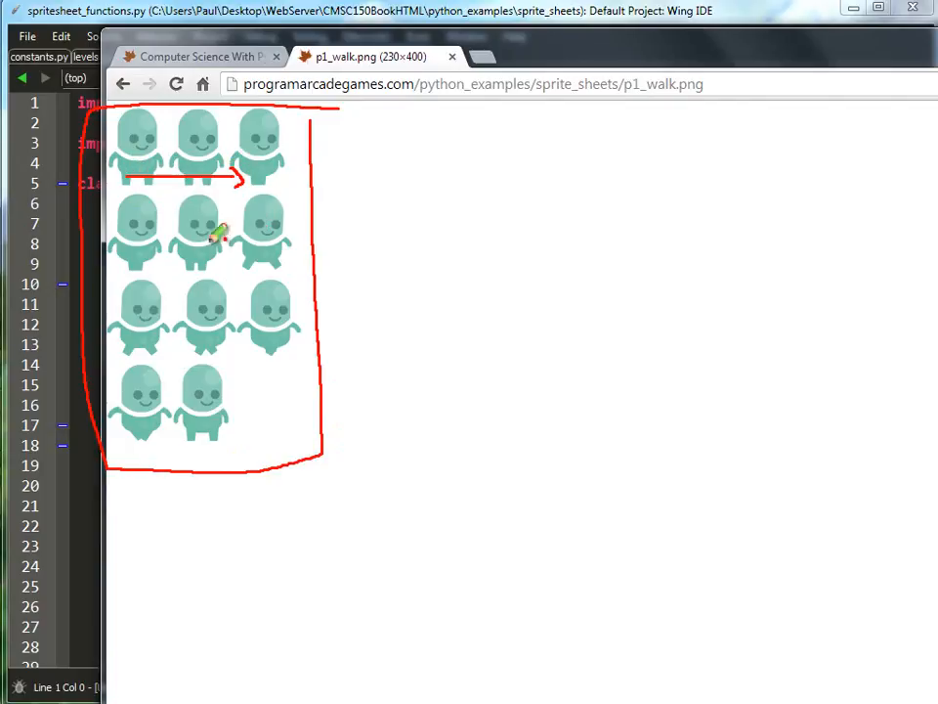
mouse_move(258, 419)
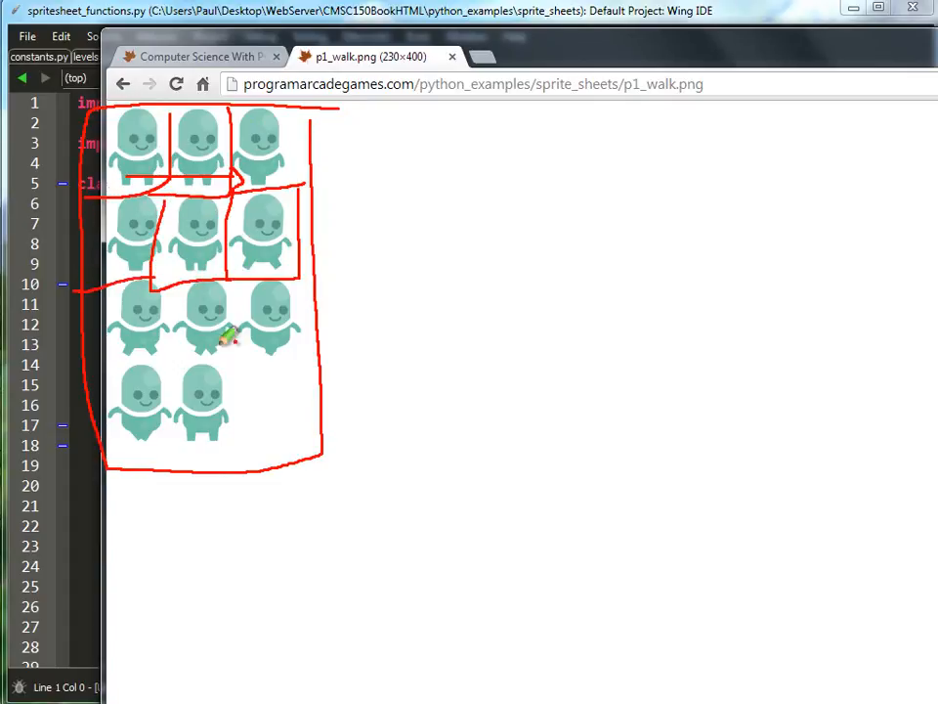
mouse_move(387, 202)
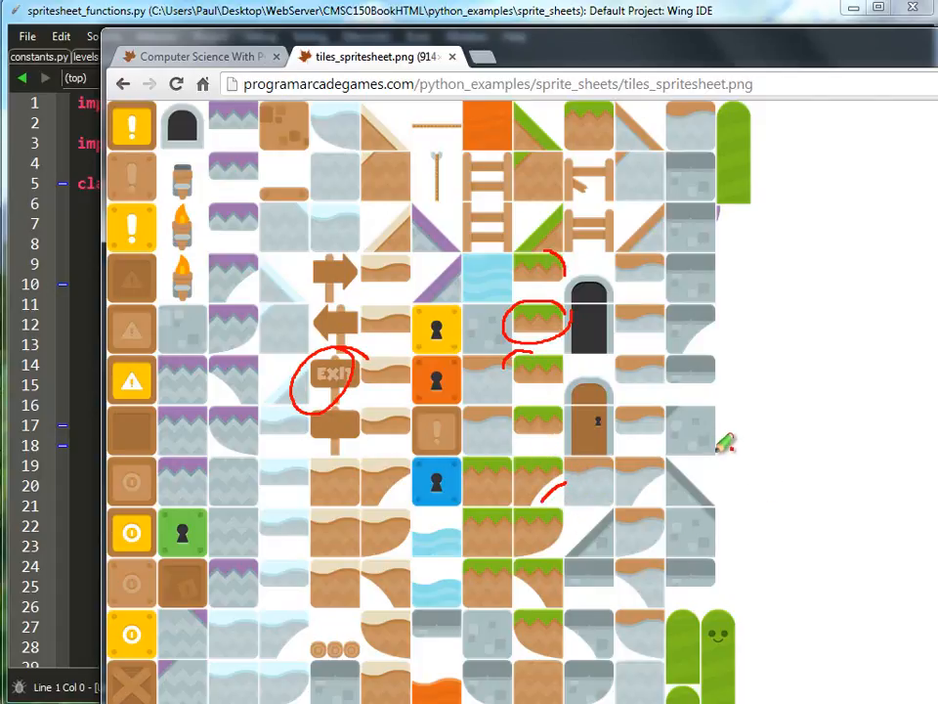
mouse_move(772, 680)
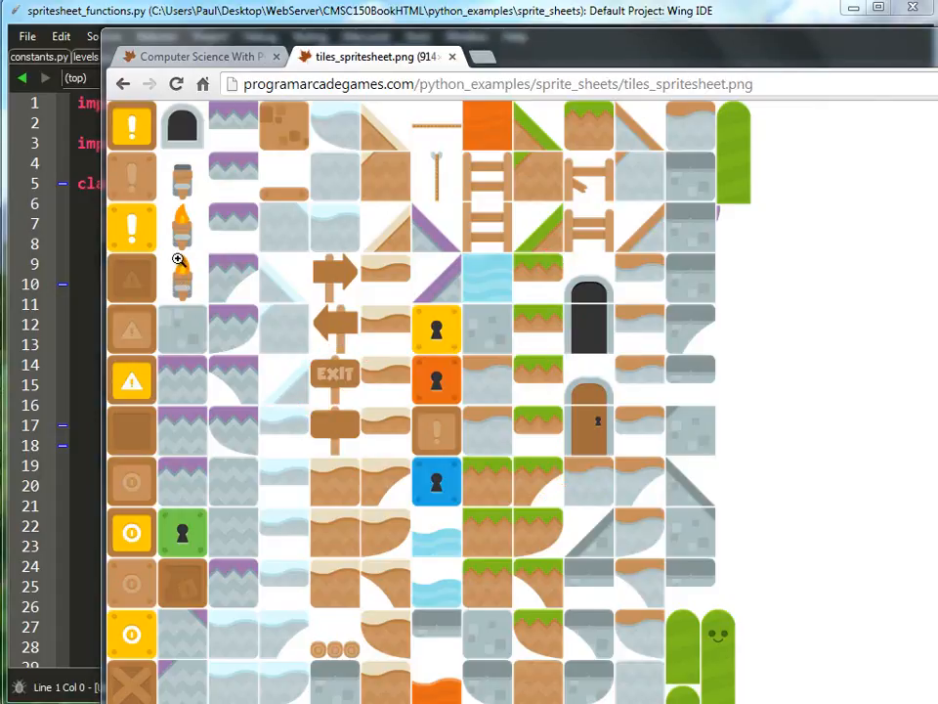
mouse_move(262, 133)
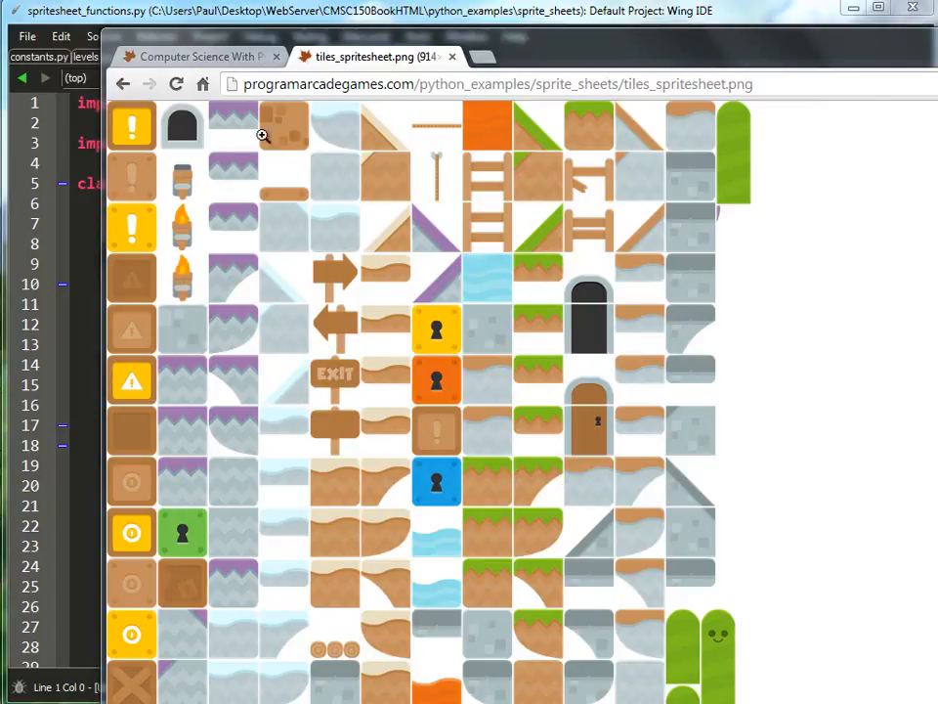
mouse_move(426, 159)
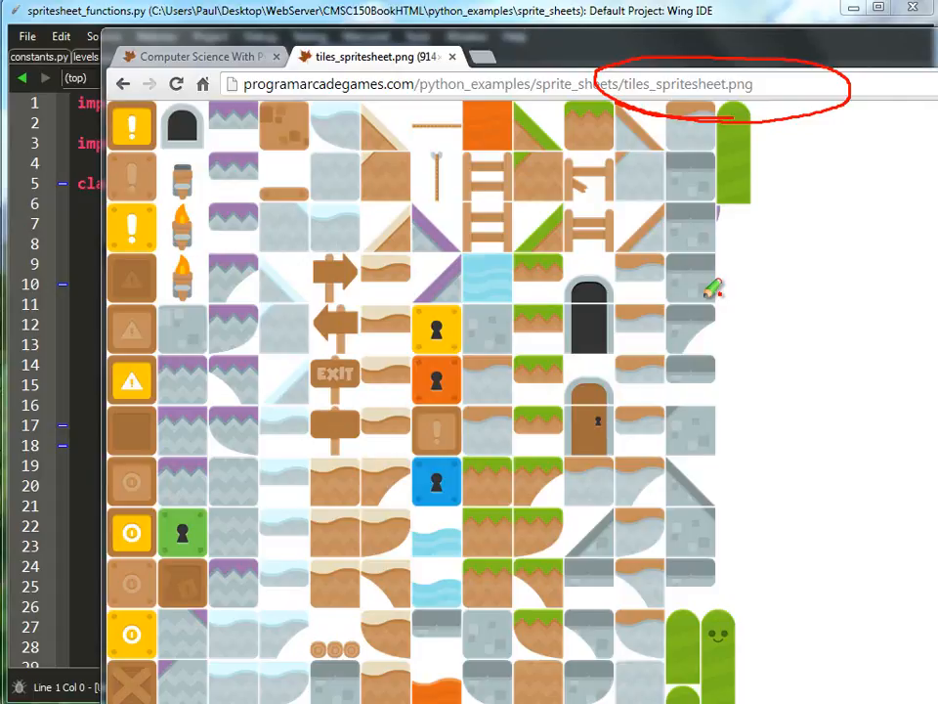
mouse_move(680, 272)
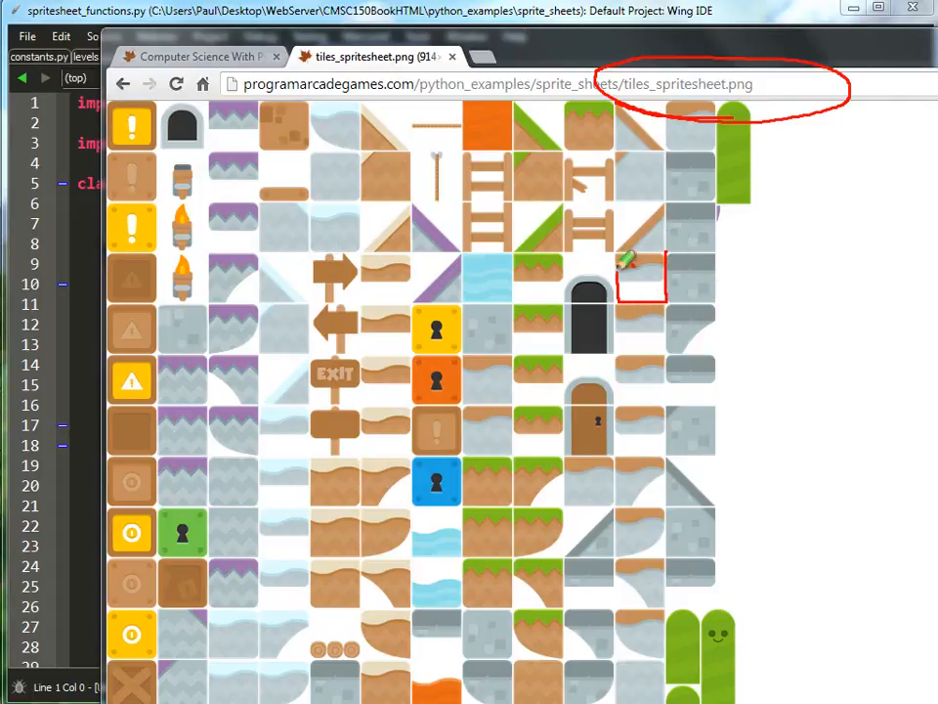
mouse_move(688, 250)
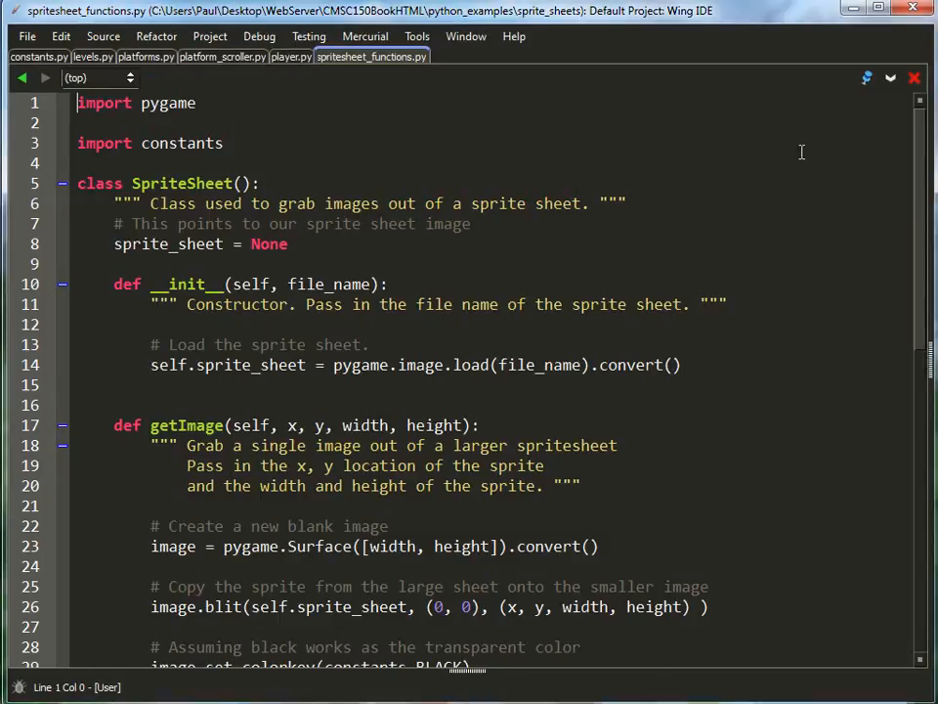
mouse_move(211, 449)
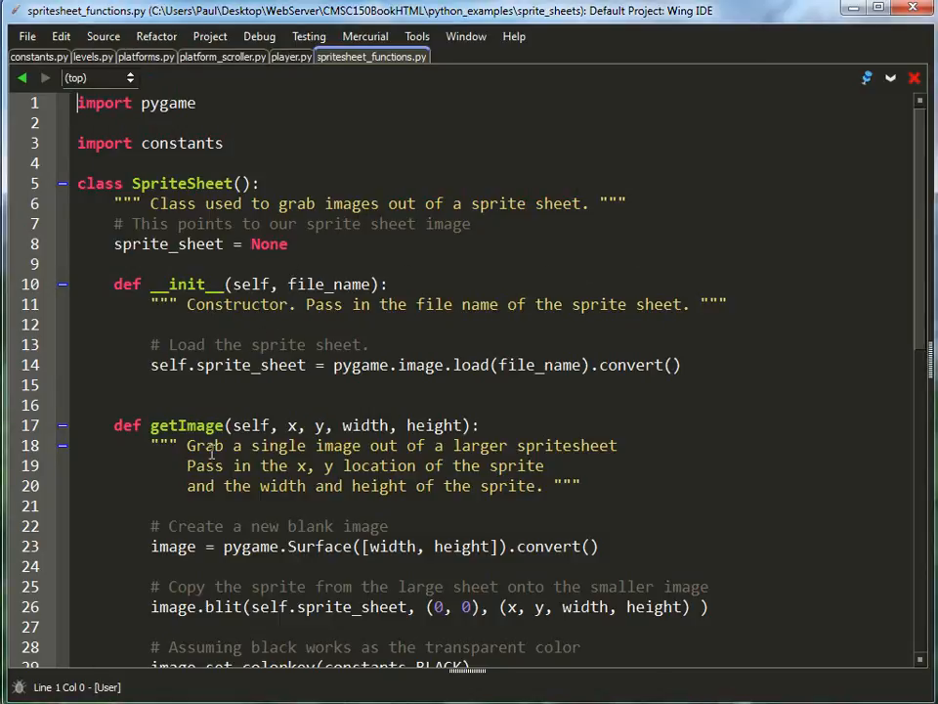
Step: Scroll spritesheet_functions.py down to the __init__ and getImage methods
scroll(down, 3)
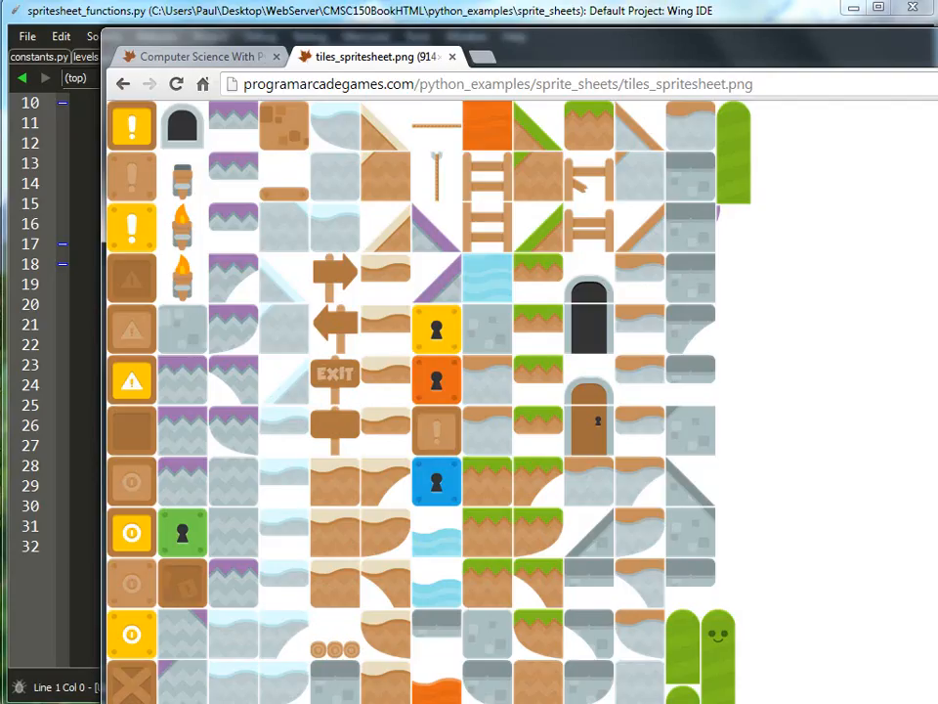
mouse_move(387, 269)
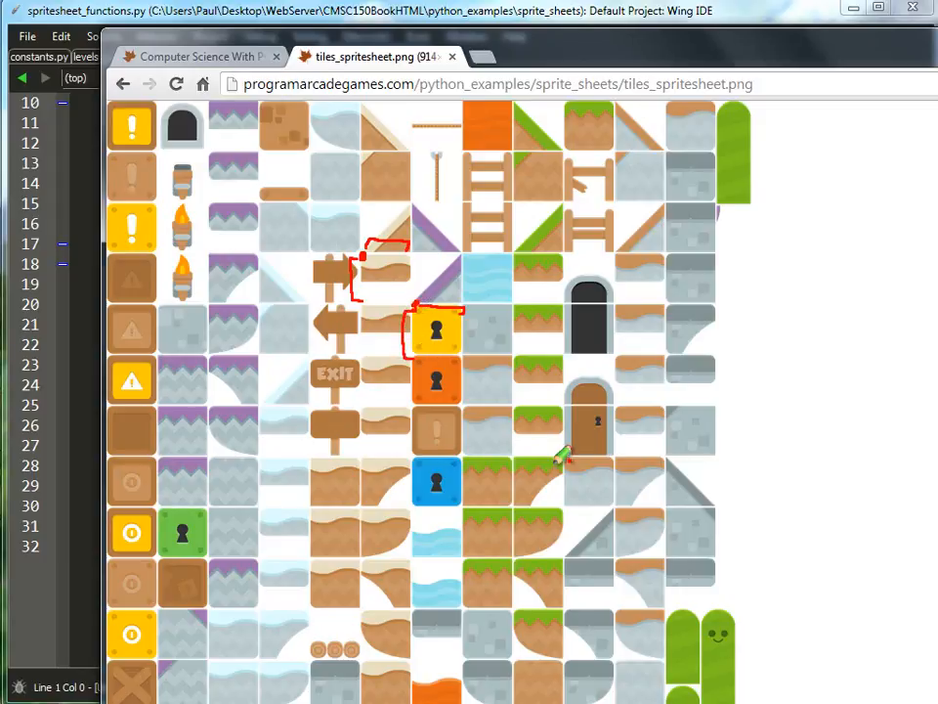
mouse_move(446, 672)
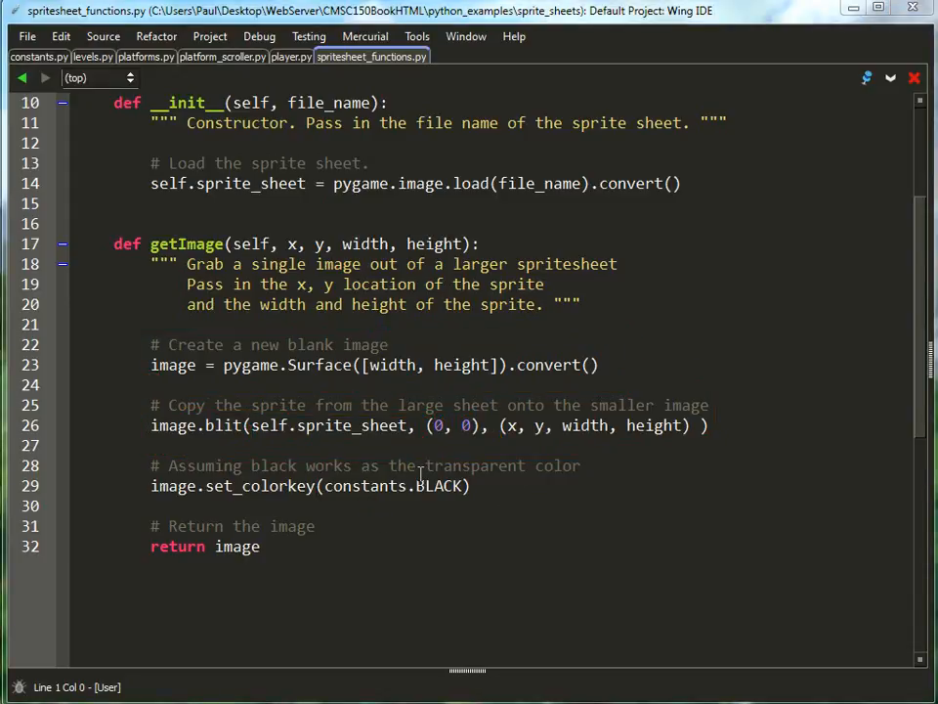
drag(117, 465, 395, 466)
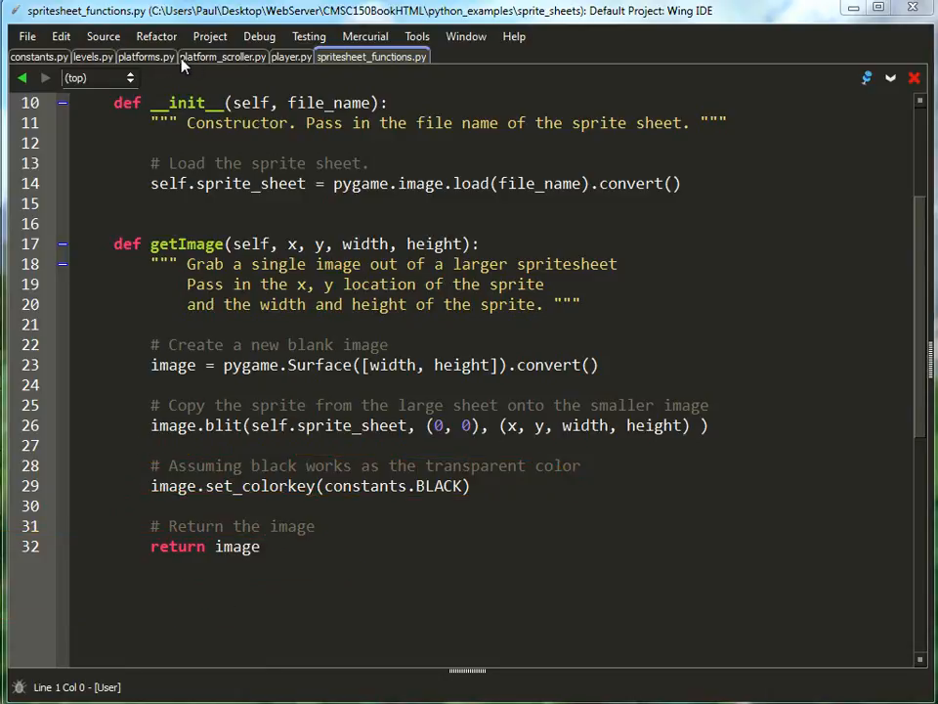
Step: Switch to levels.py and scroll to Level_01 with its background image and grass platform list
click(92, 57)
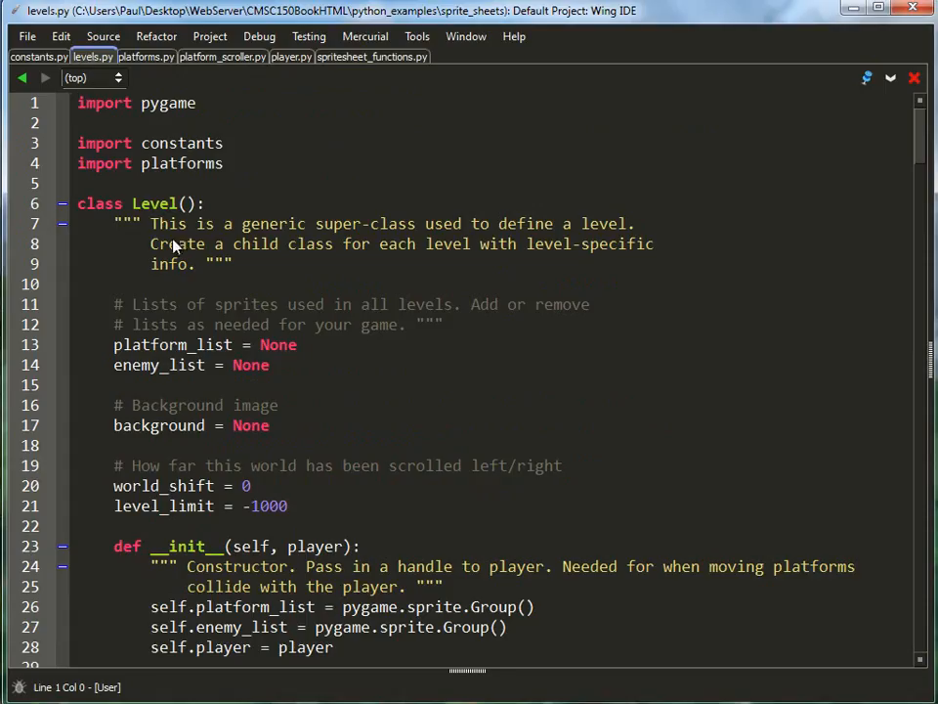
mouse_move(160, 321)
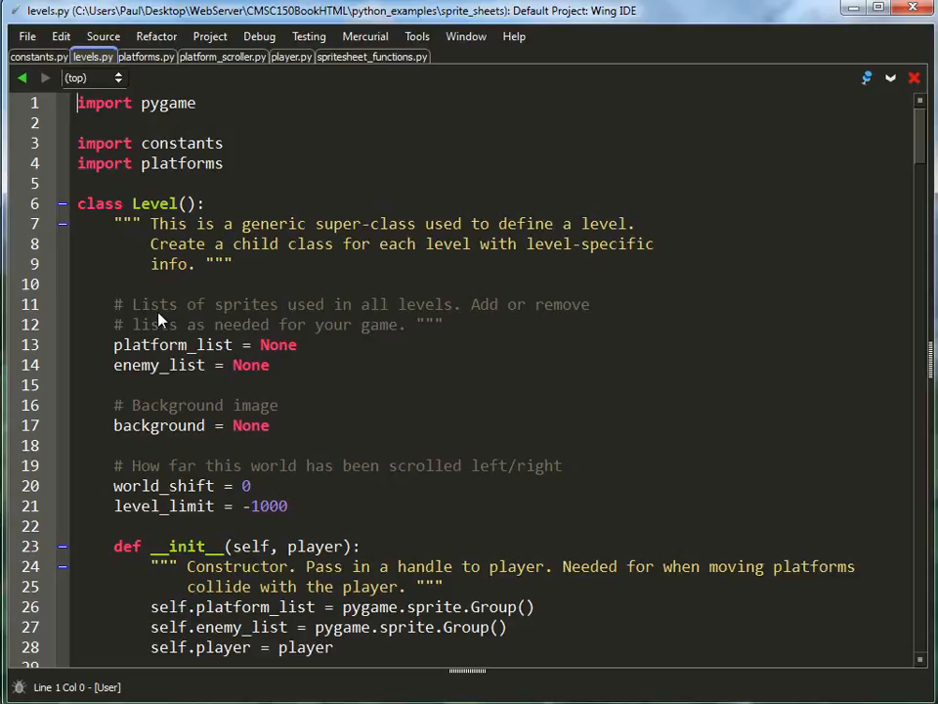
scroll(down, 3)
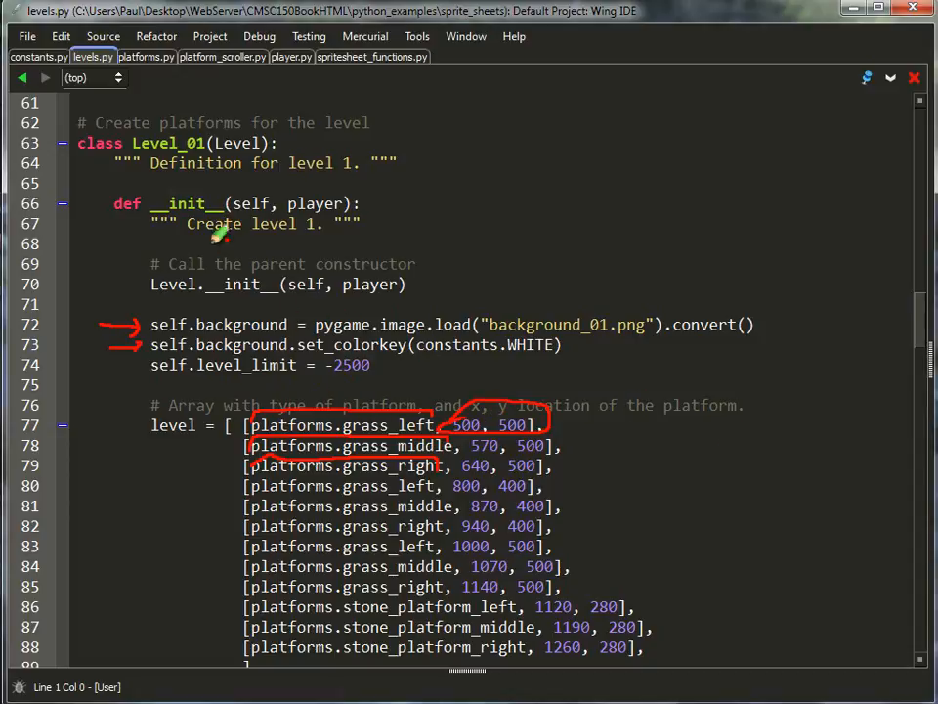
mouse_move(166, 176)
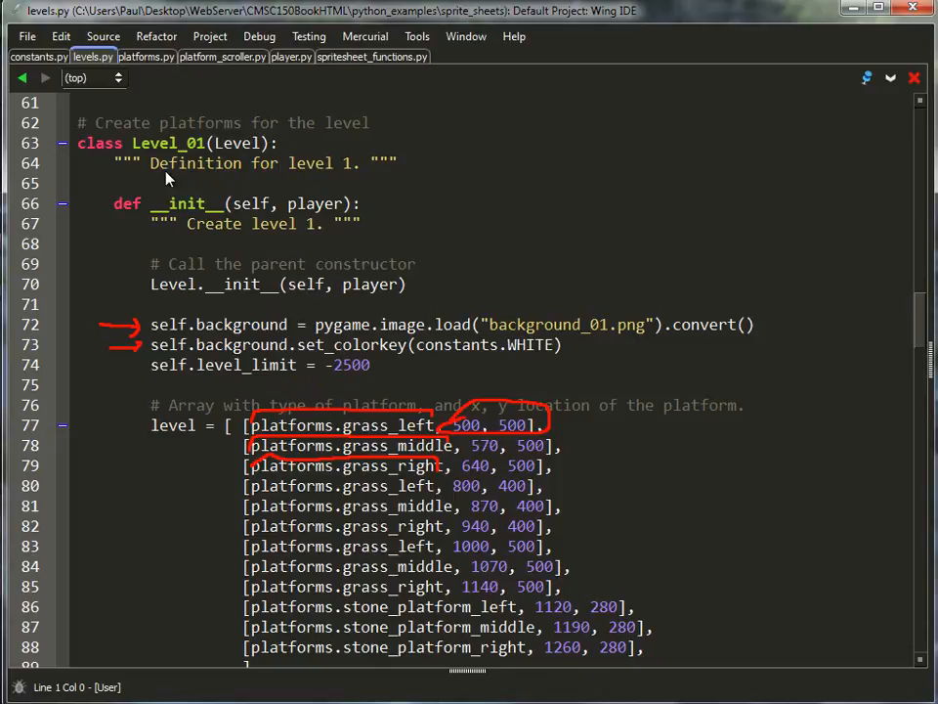
Step: Switch to platforms.py and scroll to the Platform __init__ that grabs its image via getImage
click(144, 55)
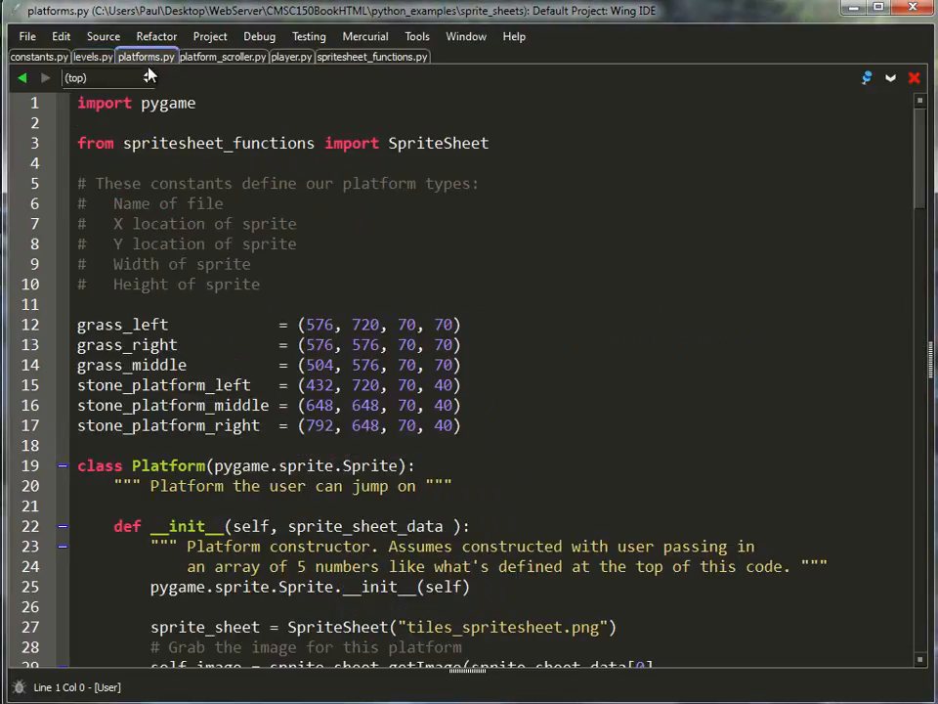
mouse_move(167, 136)
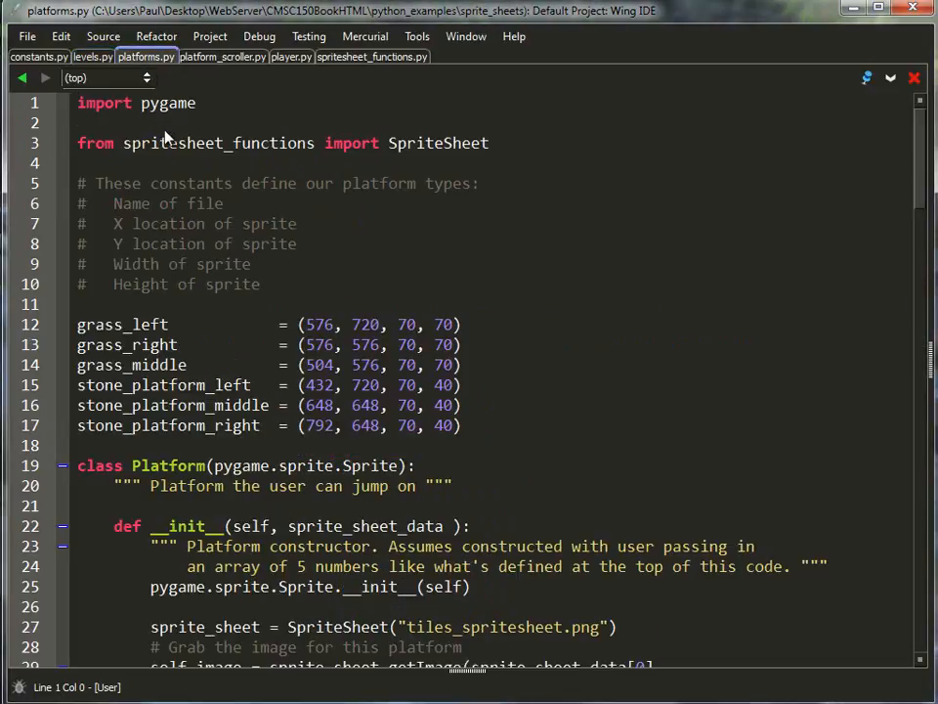
mouse_move(312, 297)
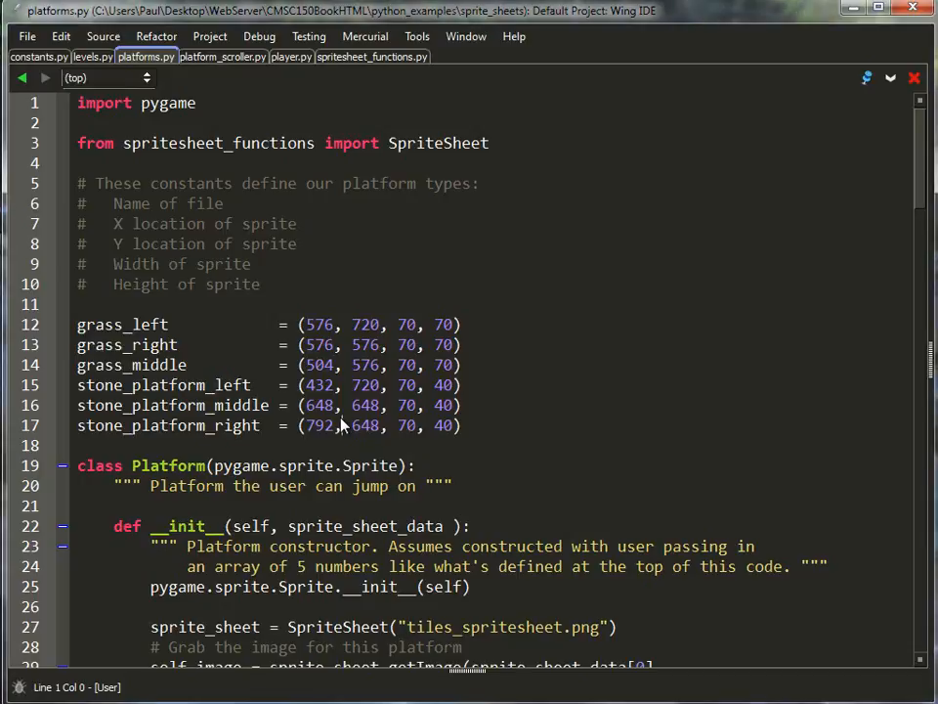
scroll(down, 3)
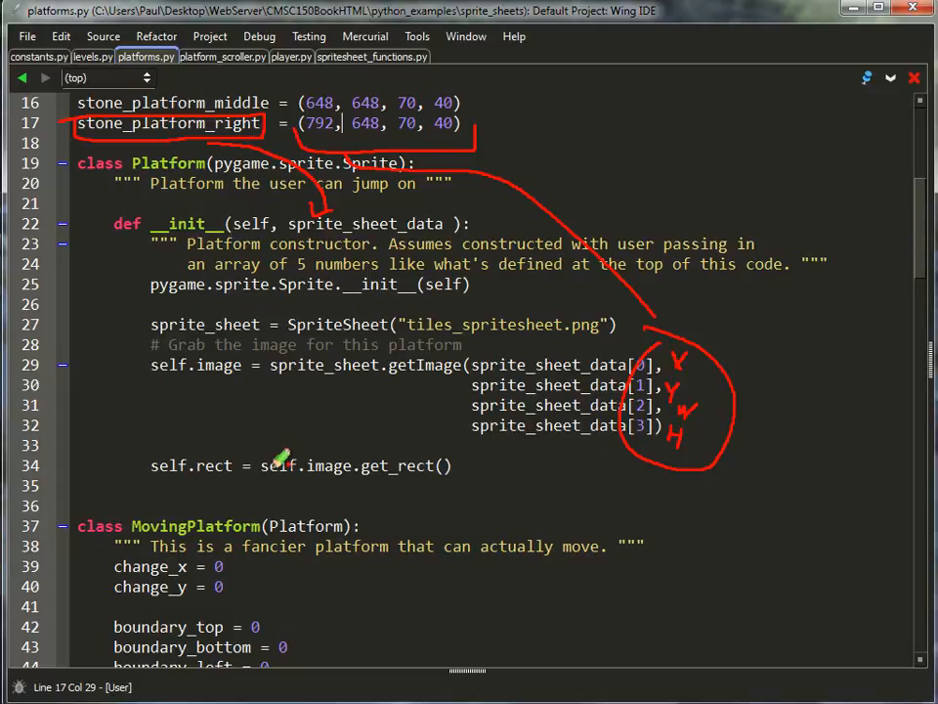
click(291, 54)
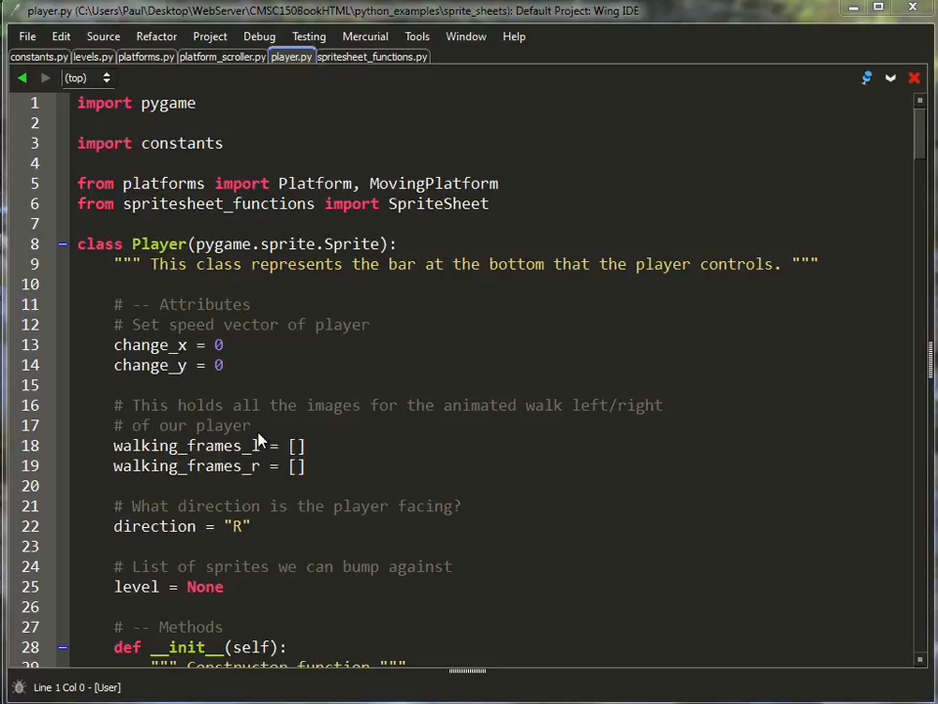
mouse_move(269, 384)
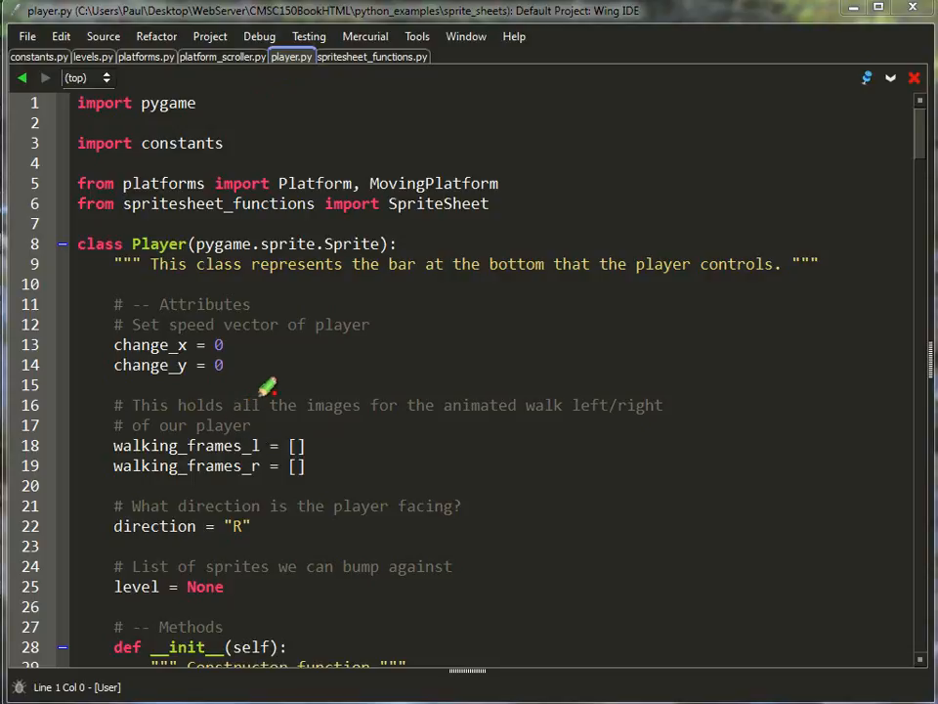
drag(264, 387, 195, 489)
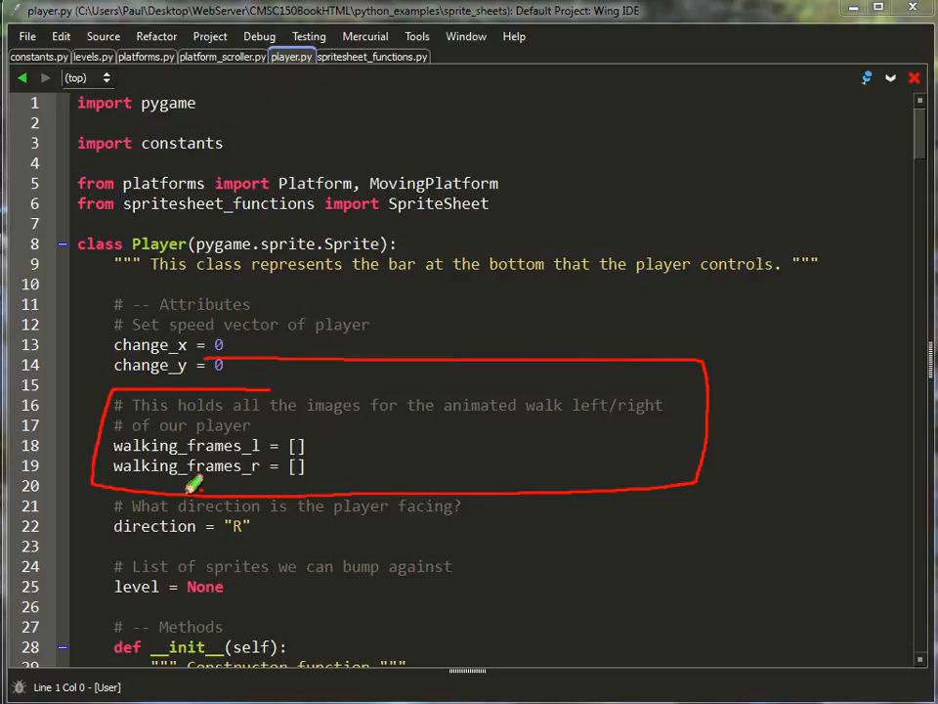
mouse_move(551, 380)
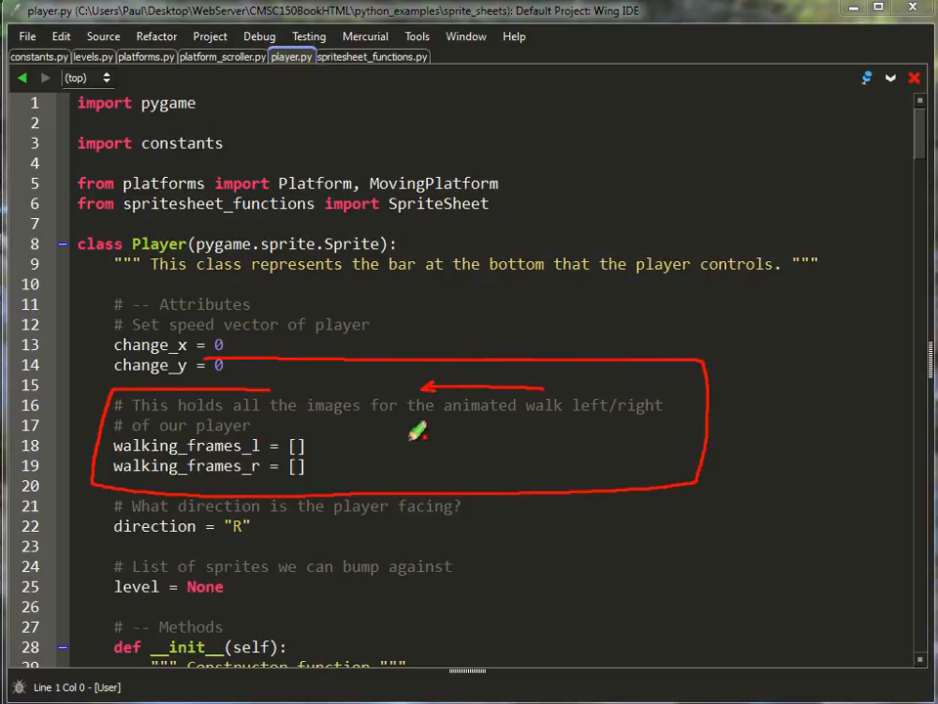
drag(407, 438, 571, 430)
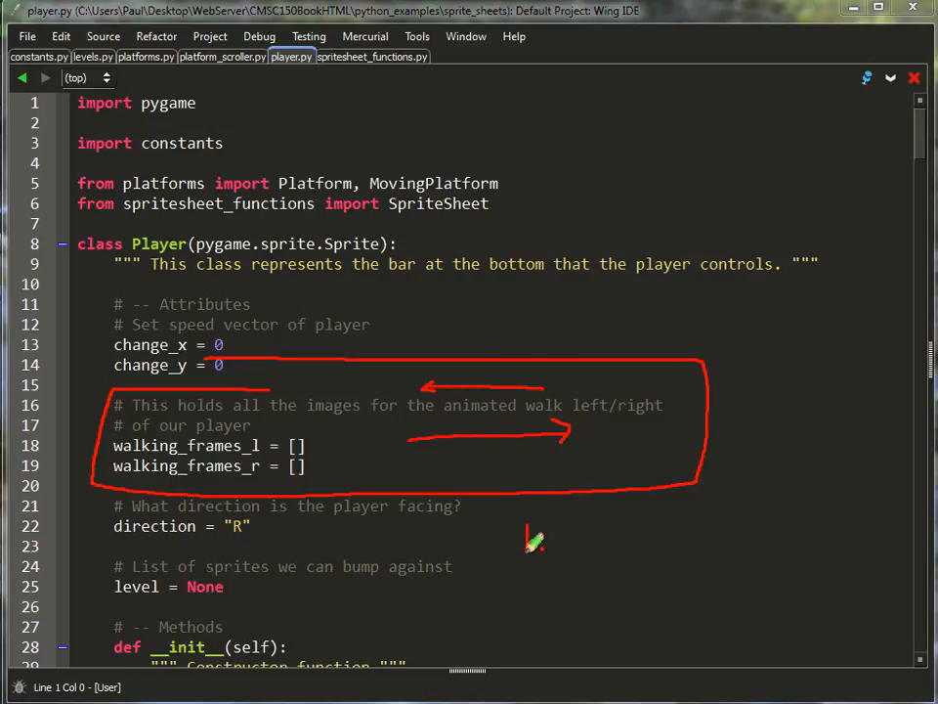
drag(523, 512, 571, 551)
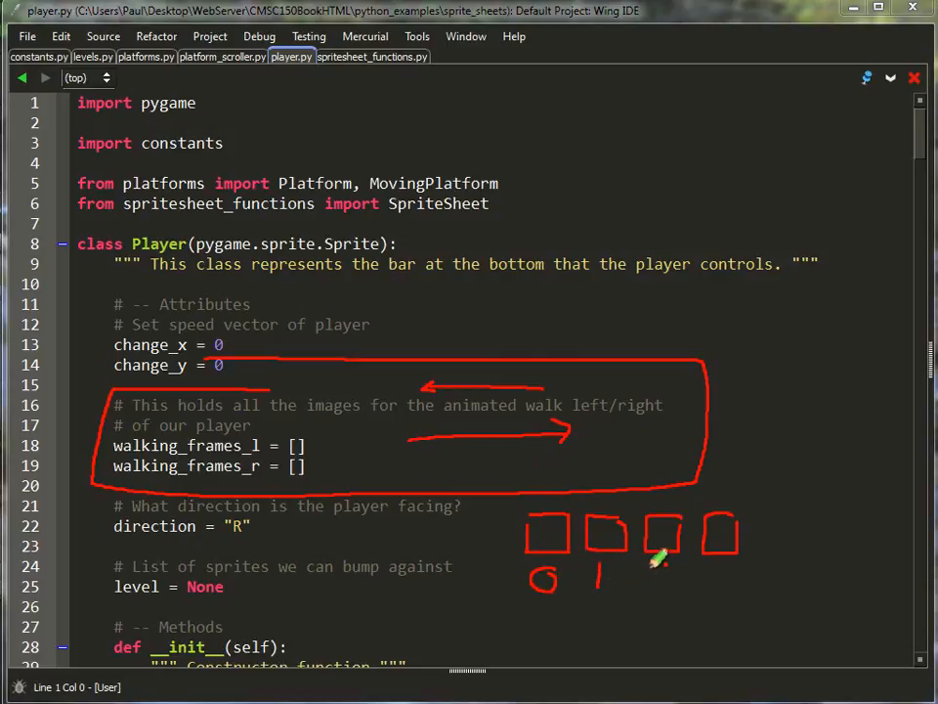
drag(664, 567, 664, 587)
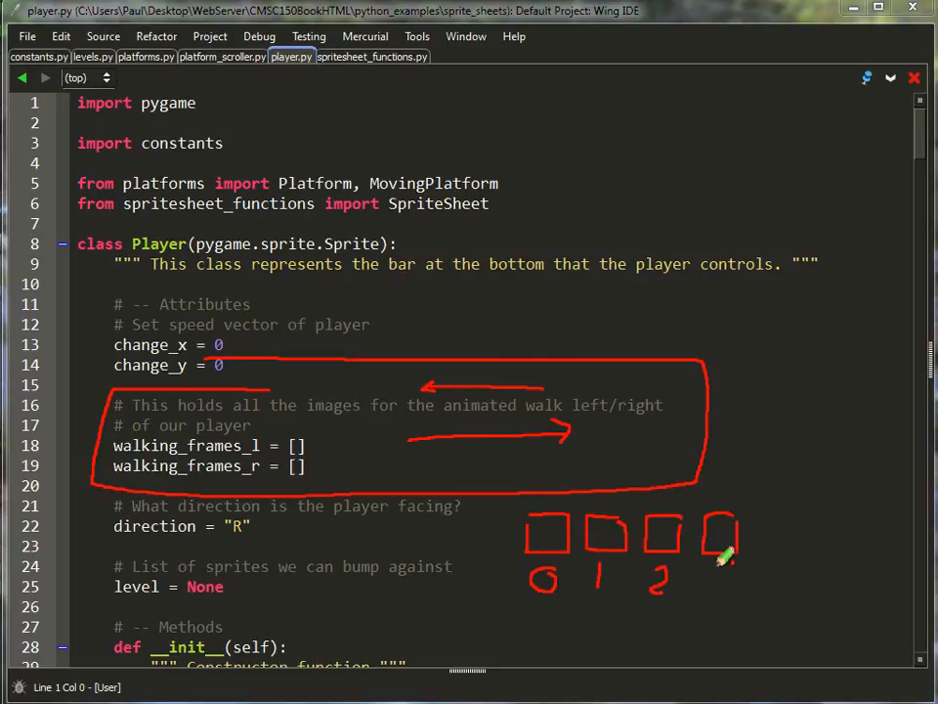
drag(713, 567, 727, 597)
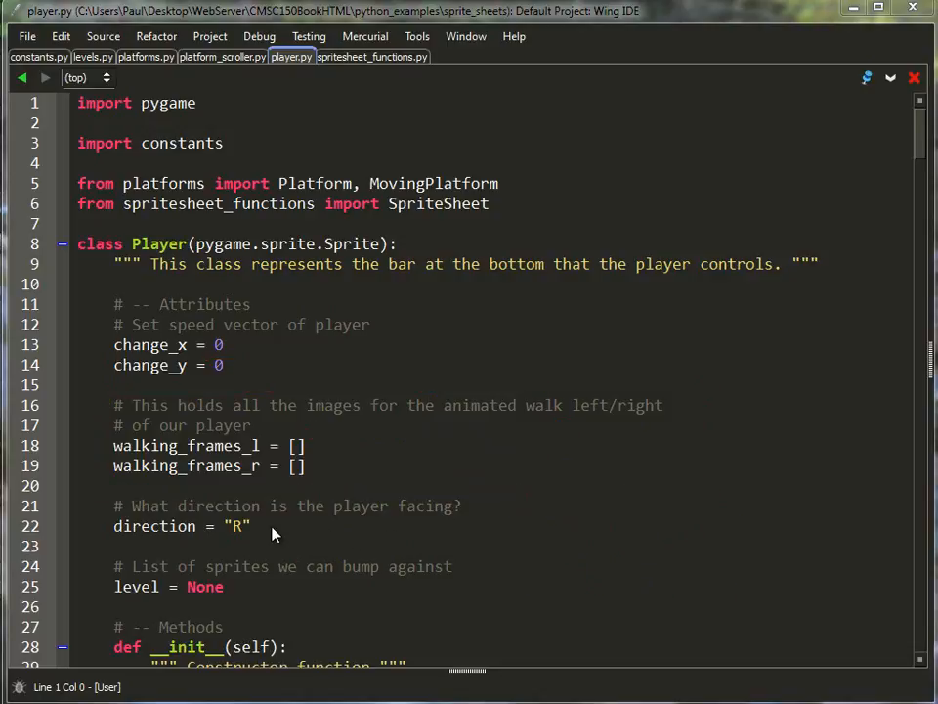
drag(258, 525, 356, 528)
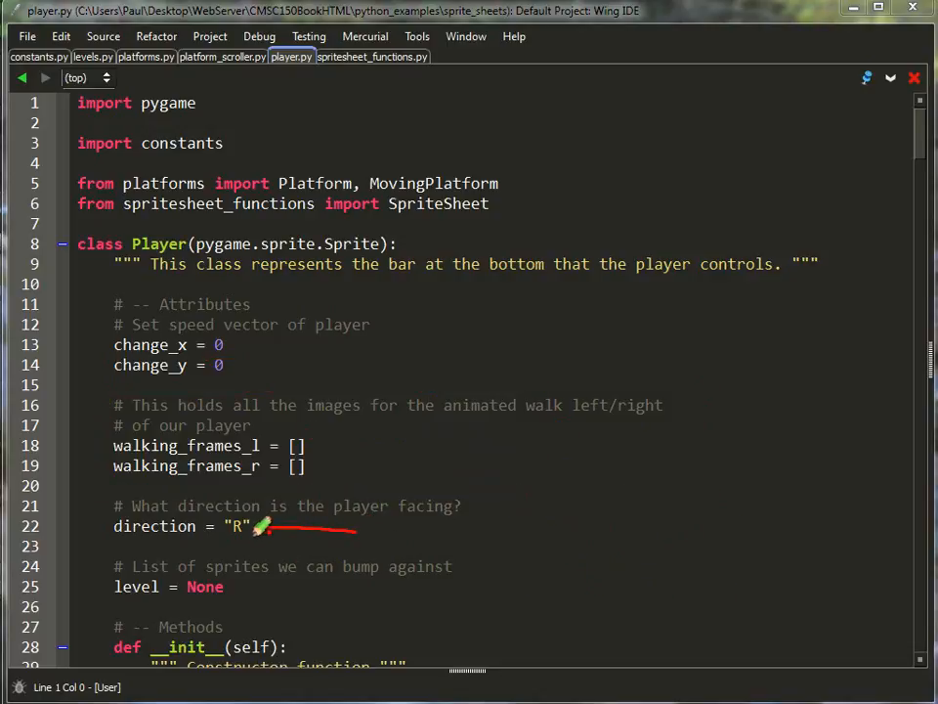
mouse_move(545, 543)
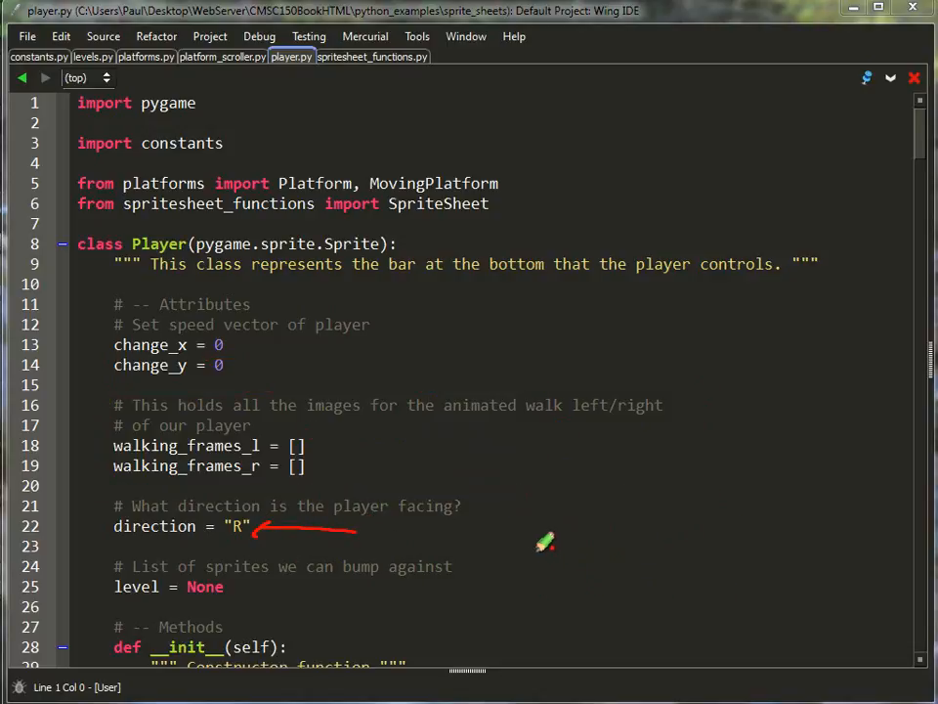
mouse_move(614, 524)
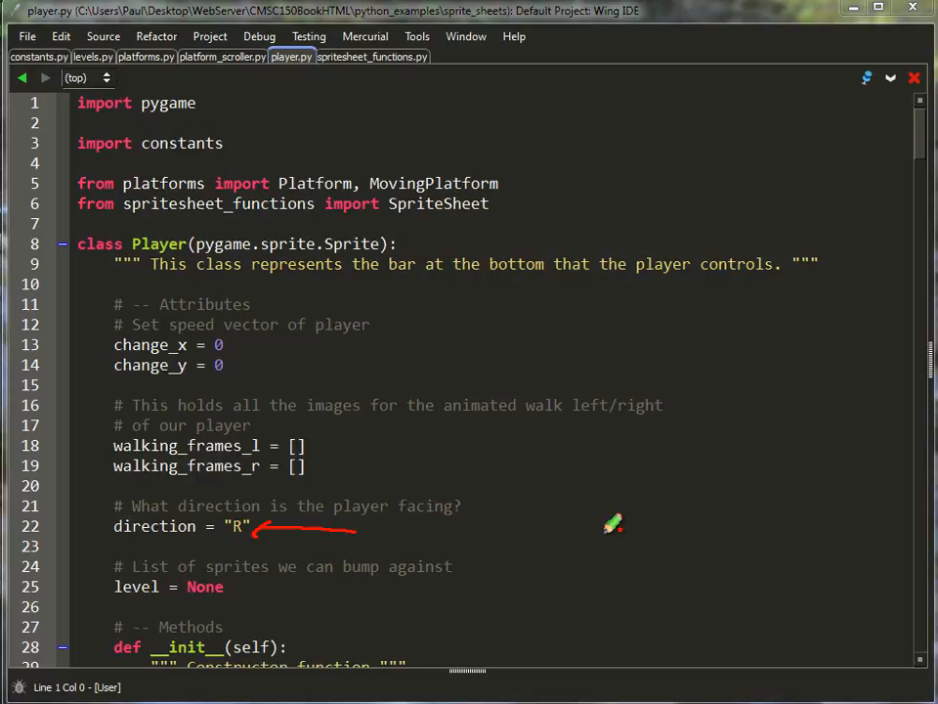
mouse_move(590, 520)
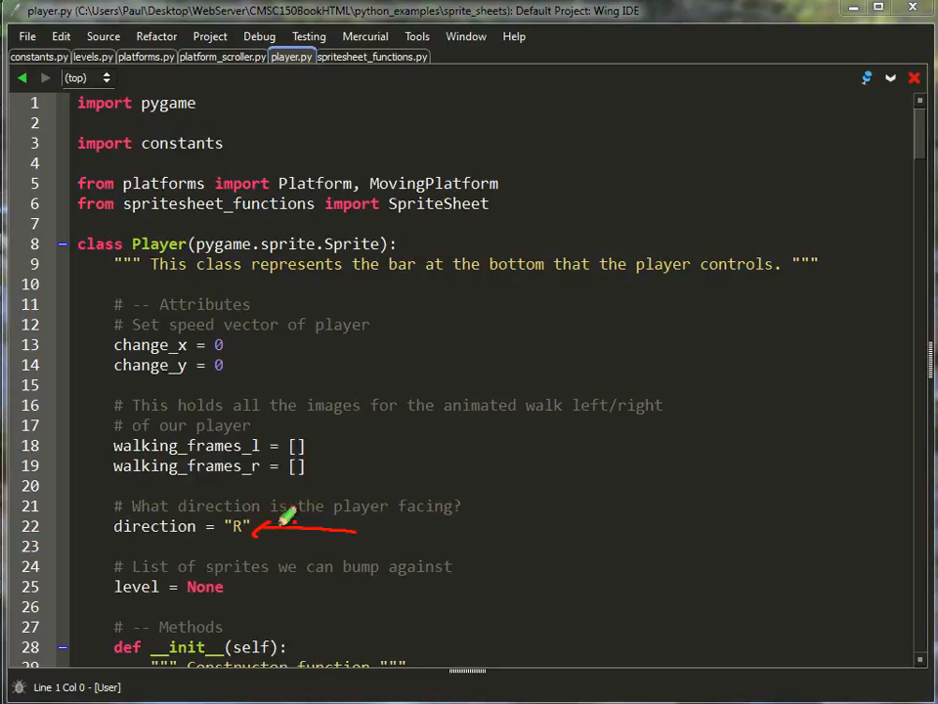
mouse_move(528, 523)
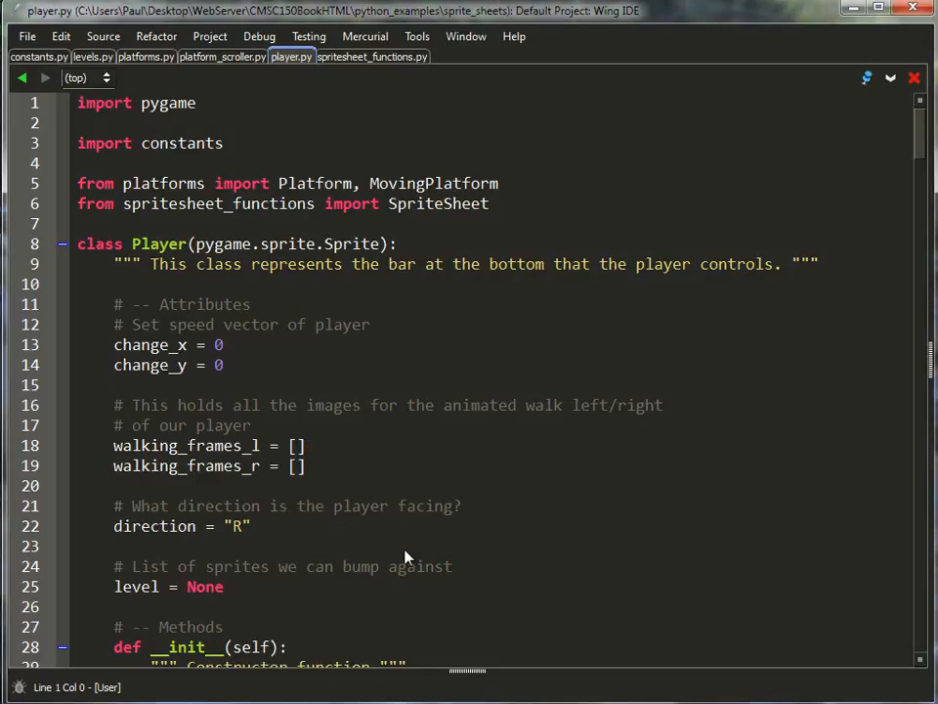
Step: Scroll player.py to the constructor's getImage calls and annotate the pygame.transform.flip loop building walking_frames_l
scroll(down, 3)
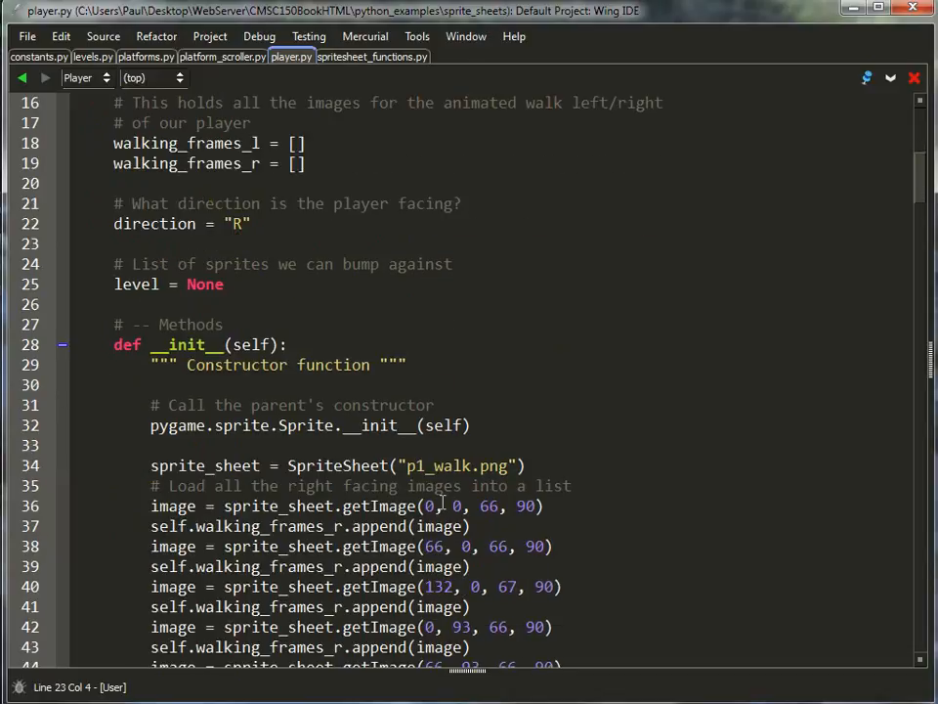
scroll(down, 3)
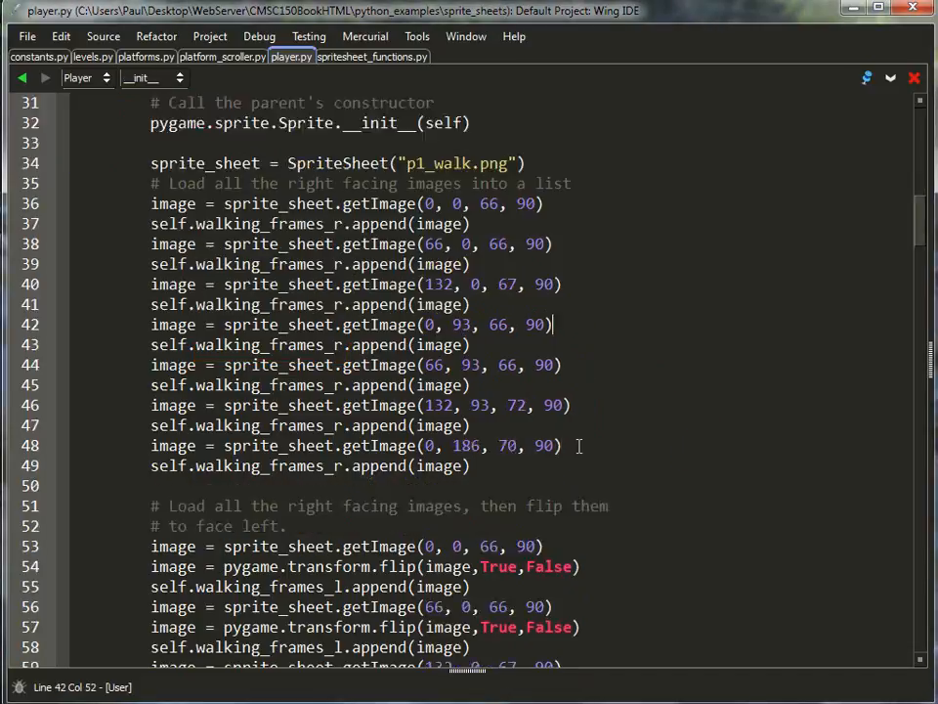
scroll(down, 3)
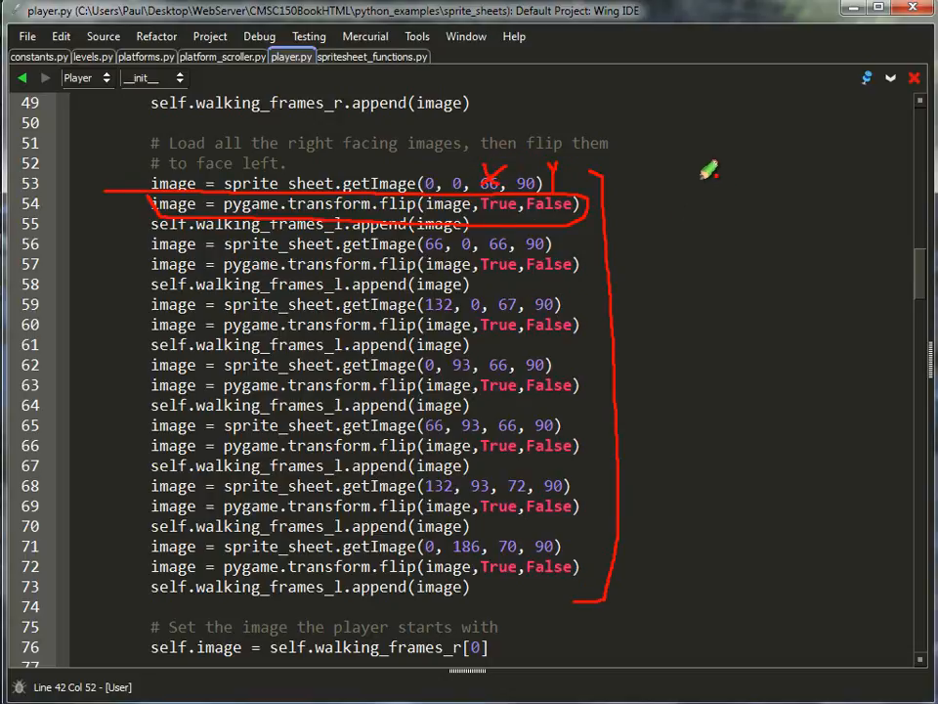
drag(707, 172, 700, 206)
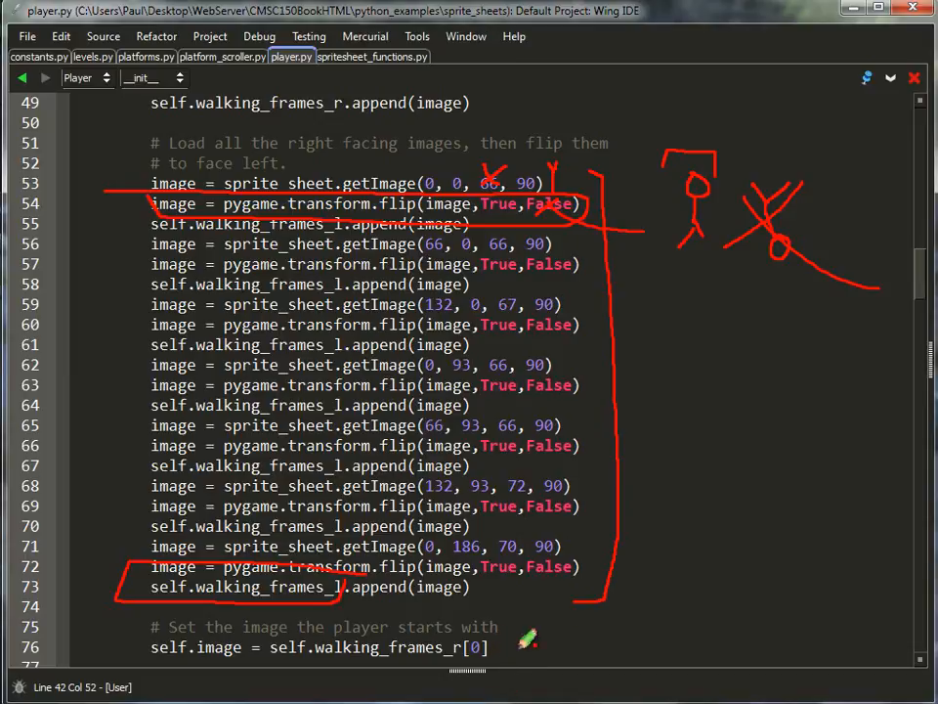
drag(492, 649, 616, 647)
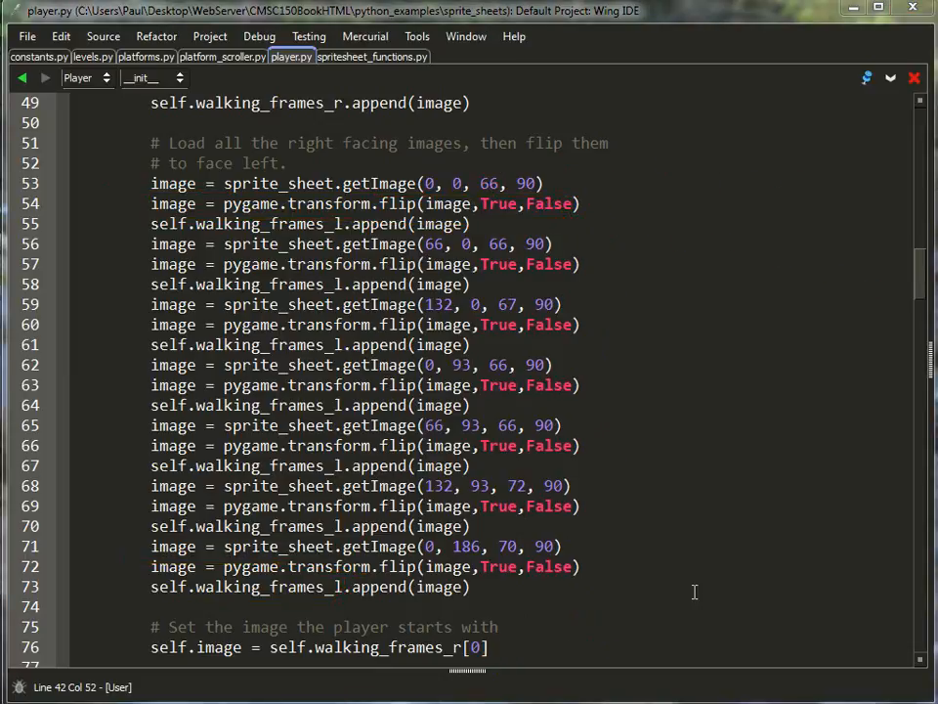
Step: Scroll player.py to update() and annotate the frame calculation from the world position
scroll(down, 3)
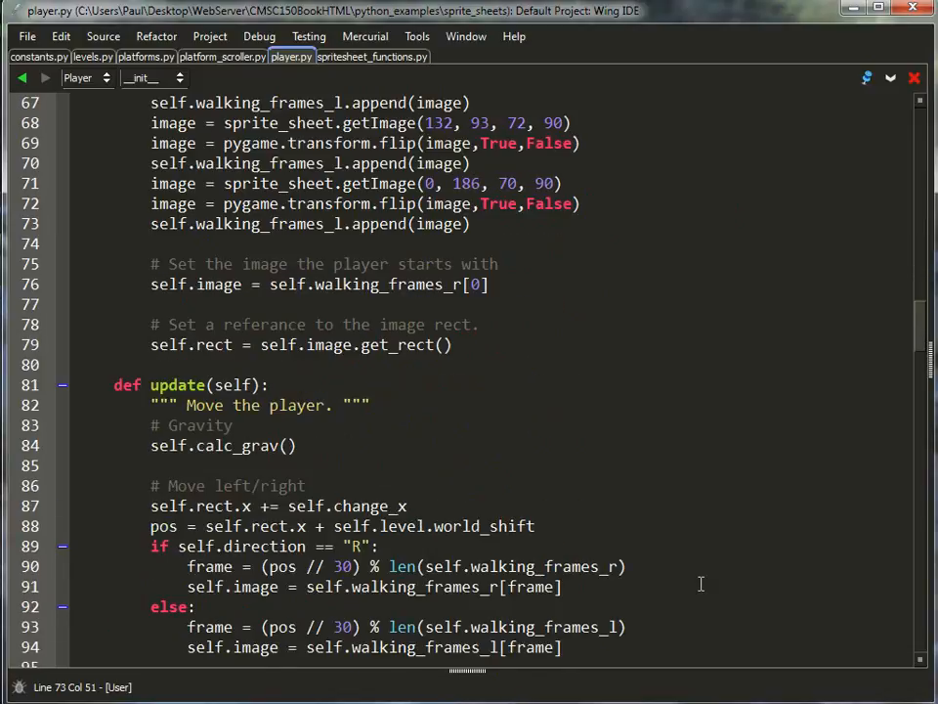
scroll(down, 3)
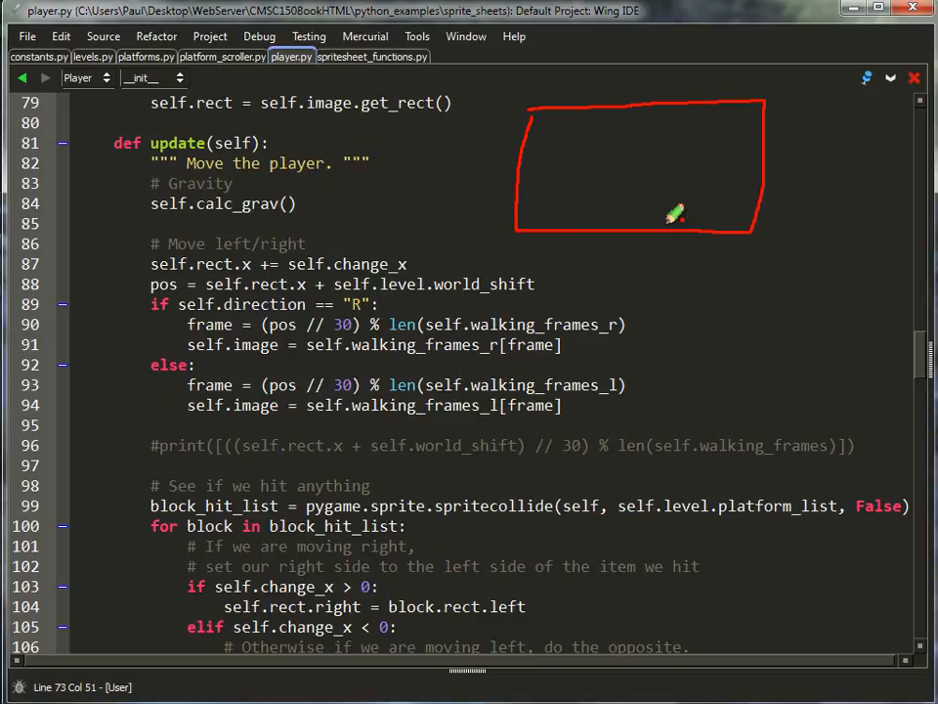
mouse_move(676, 215)
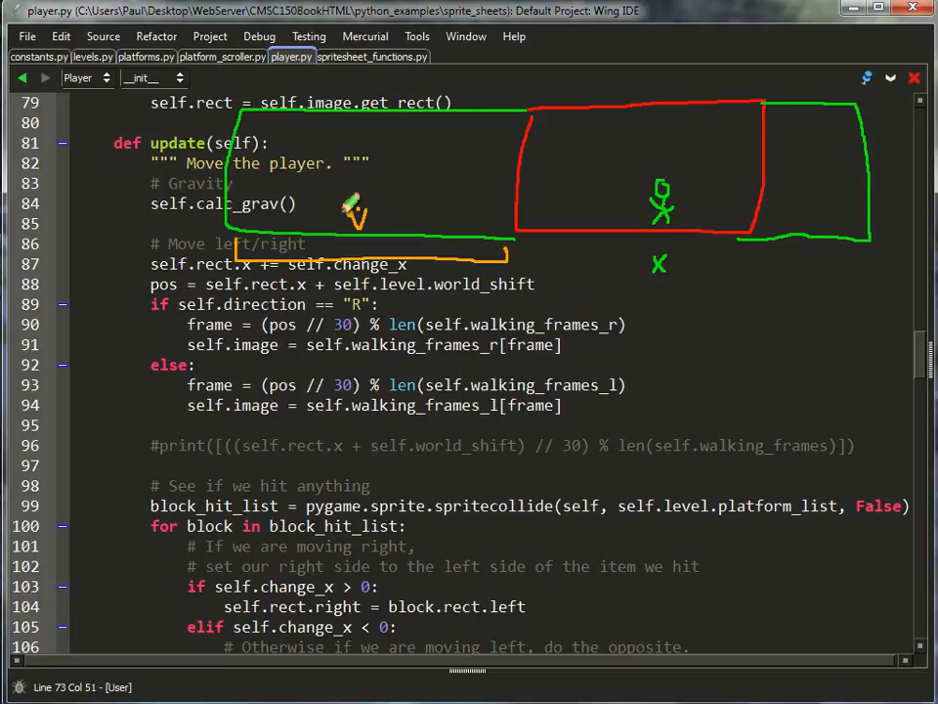
drag(332, 219, 395, 211)
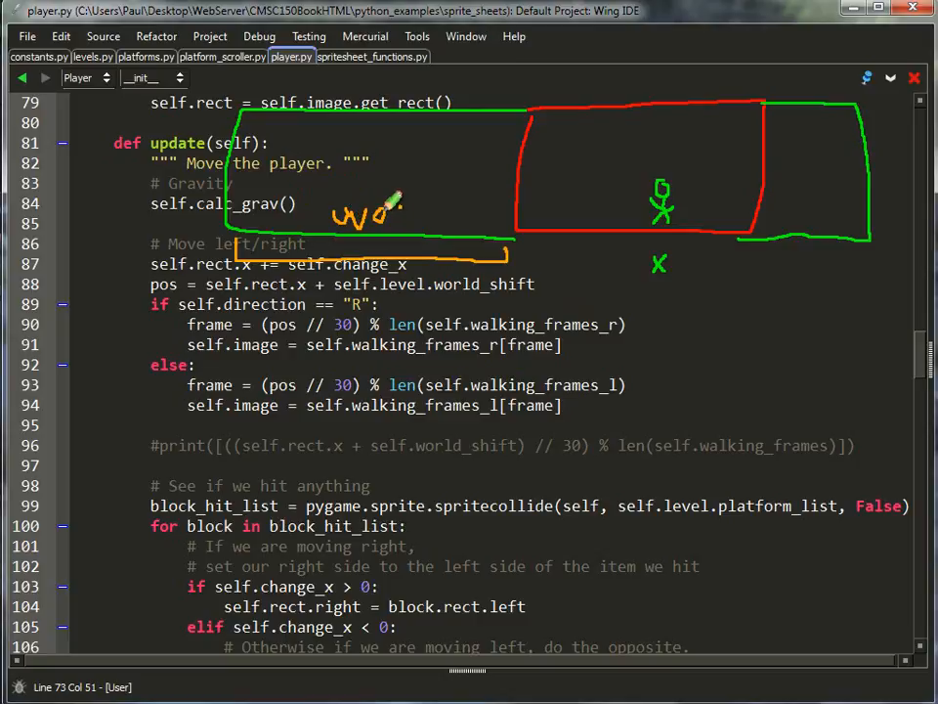
drag(391, 211, 459, 206)
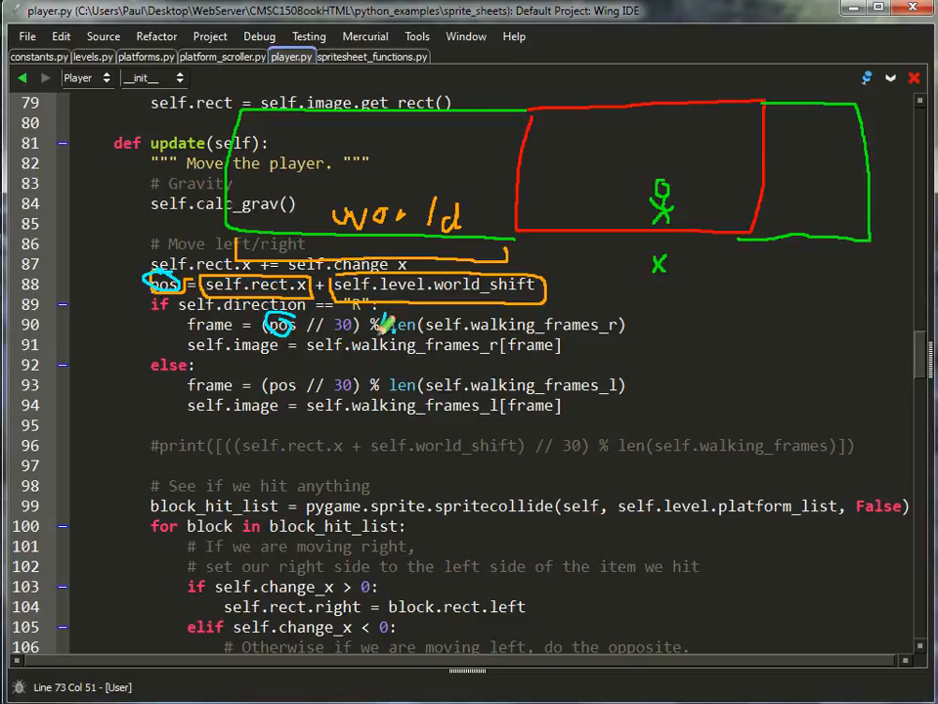
drag(387, 323, 625, 348)
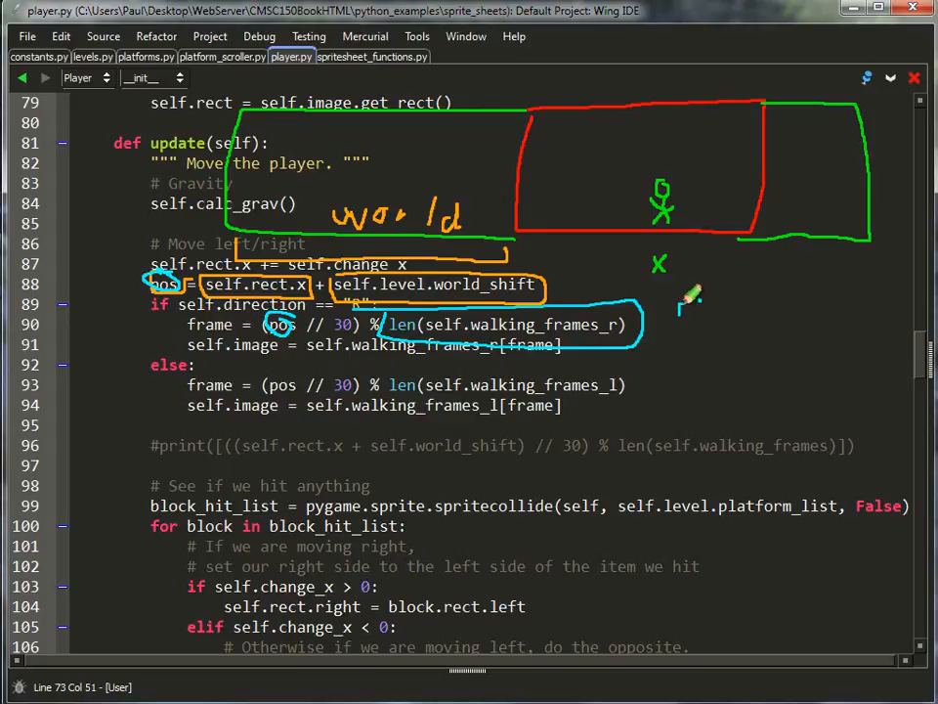
drag(700, 293, 684, 352)
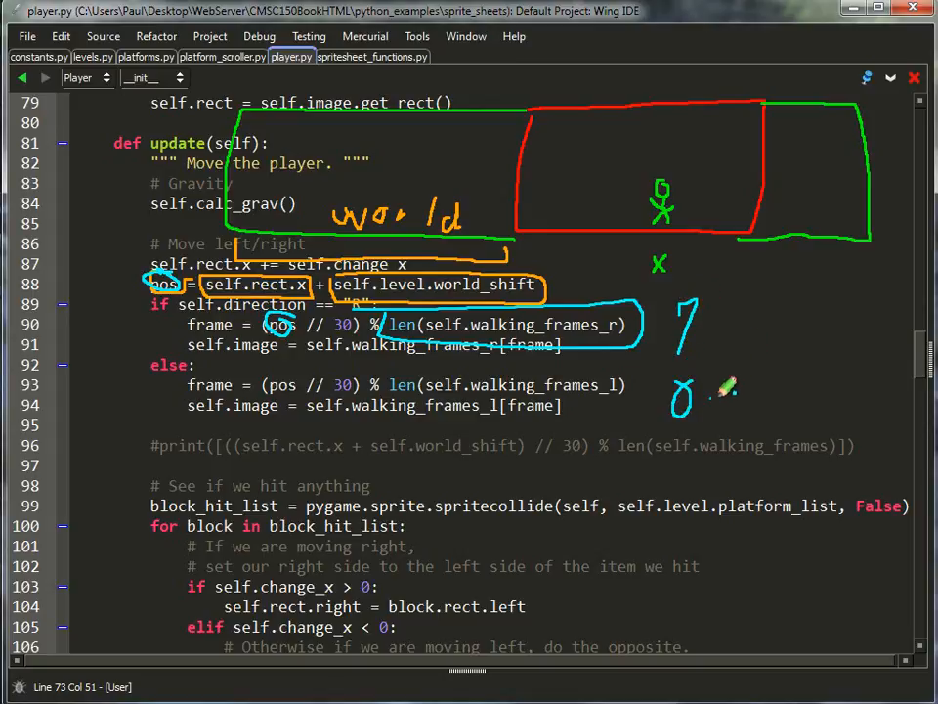
drag(703, 395, 772, 391)
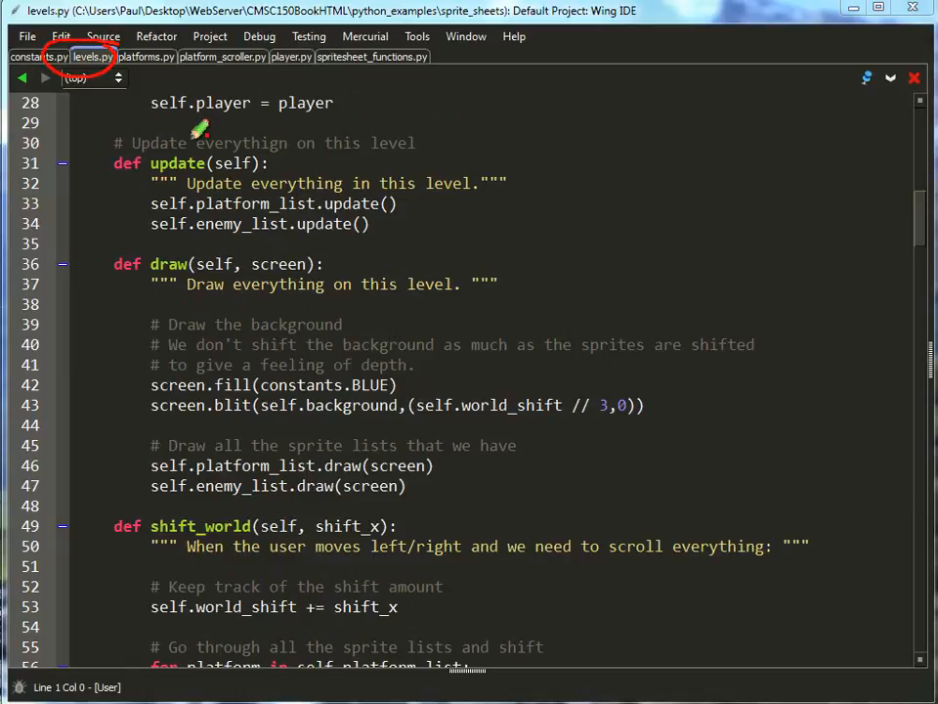
Step: Annotate the draw method's background fill and world_shift-divided blit in red
drag(133, 309, 630, 445)
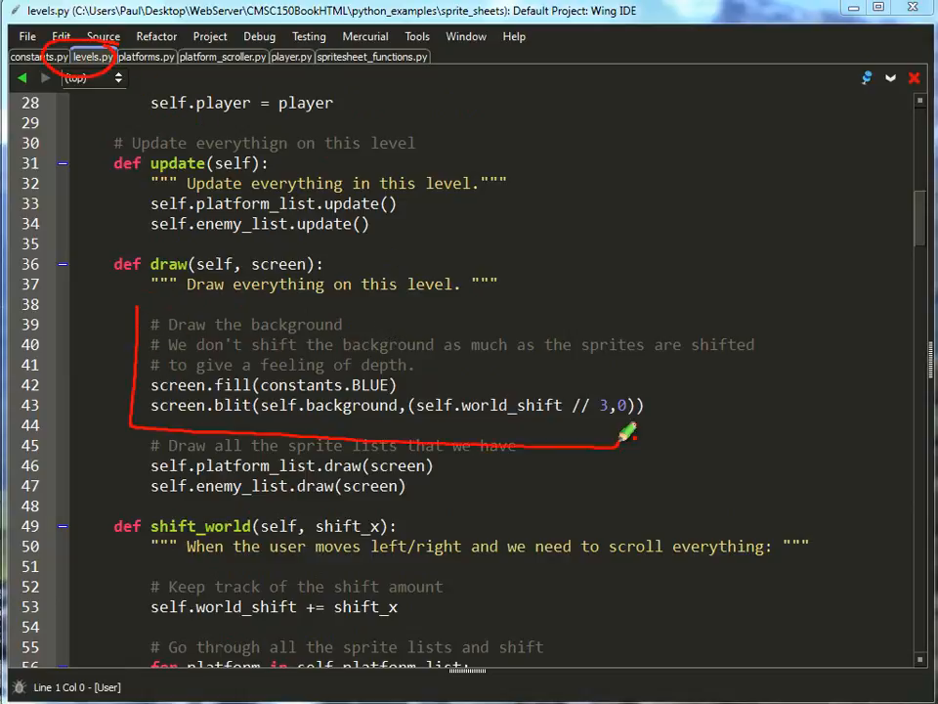